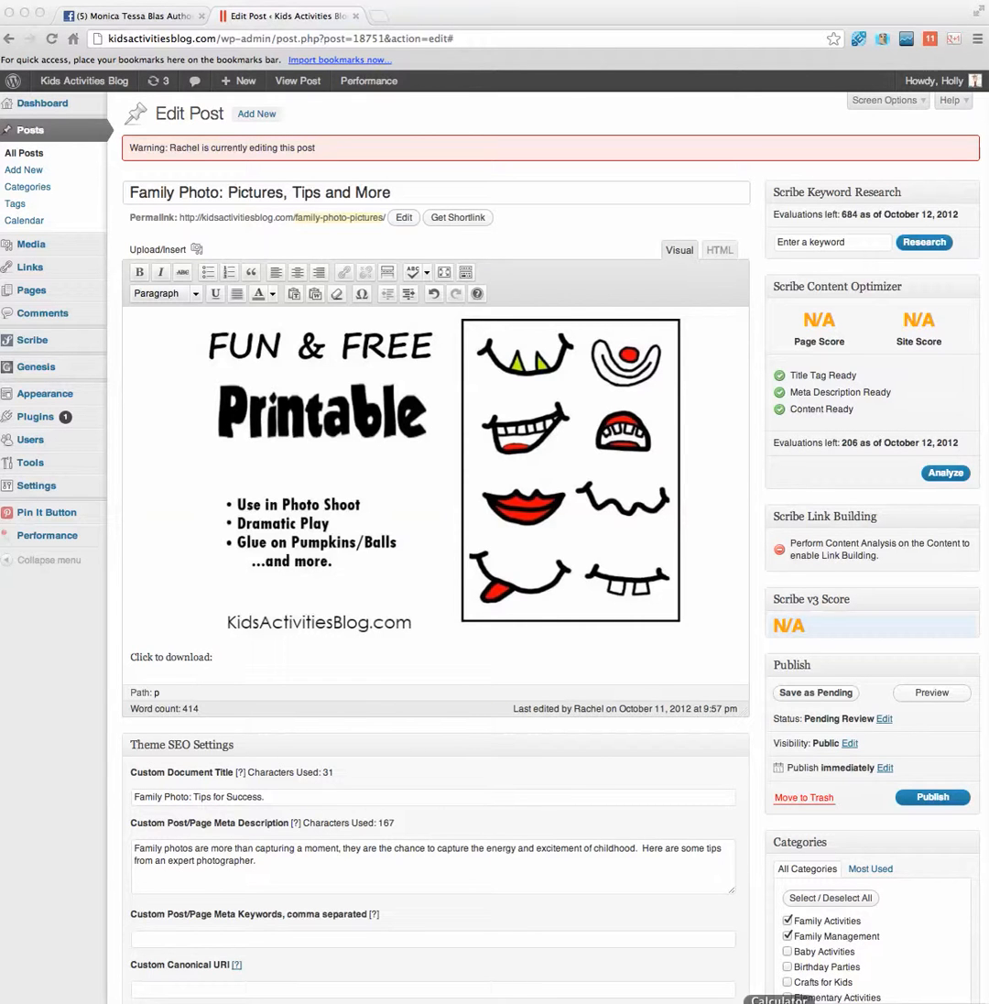
mouse_move(385, 733)
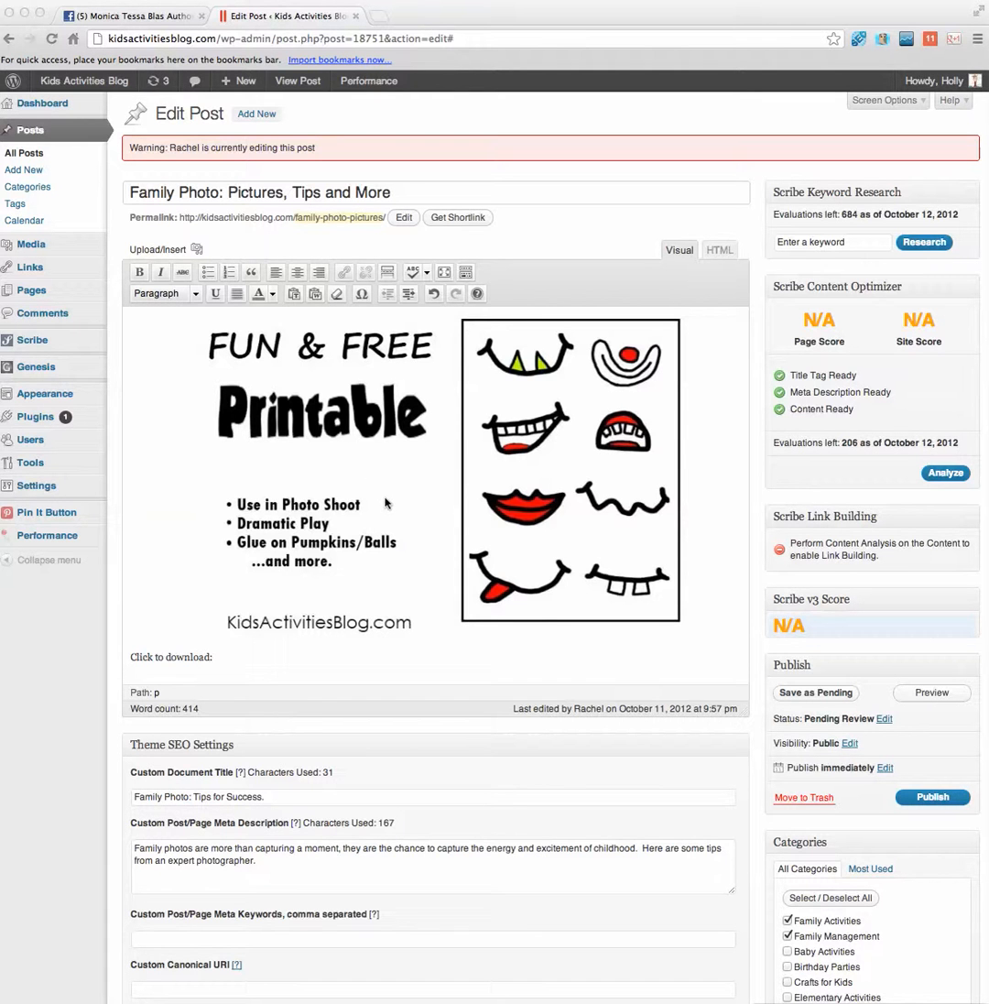
Scroll through the post to find where the download link belongs
scroll(down, 3)
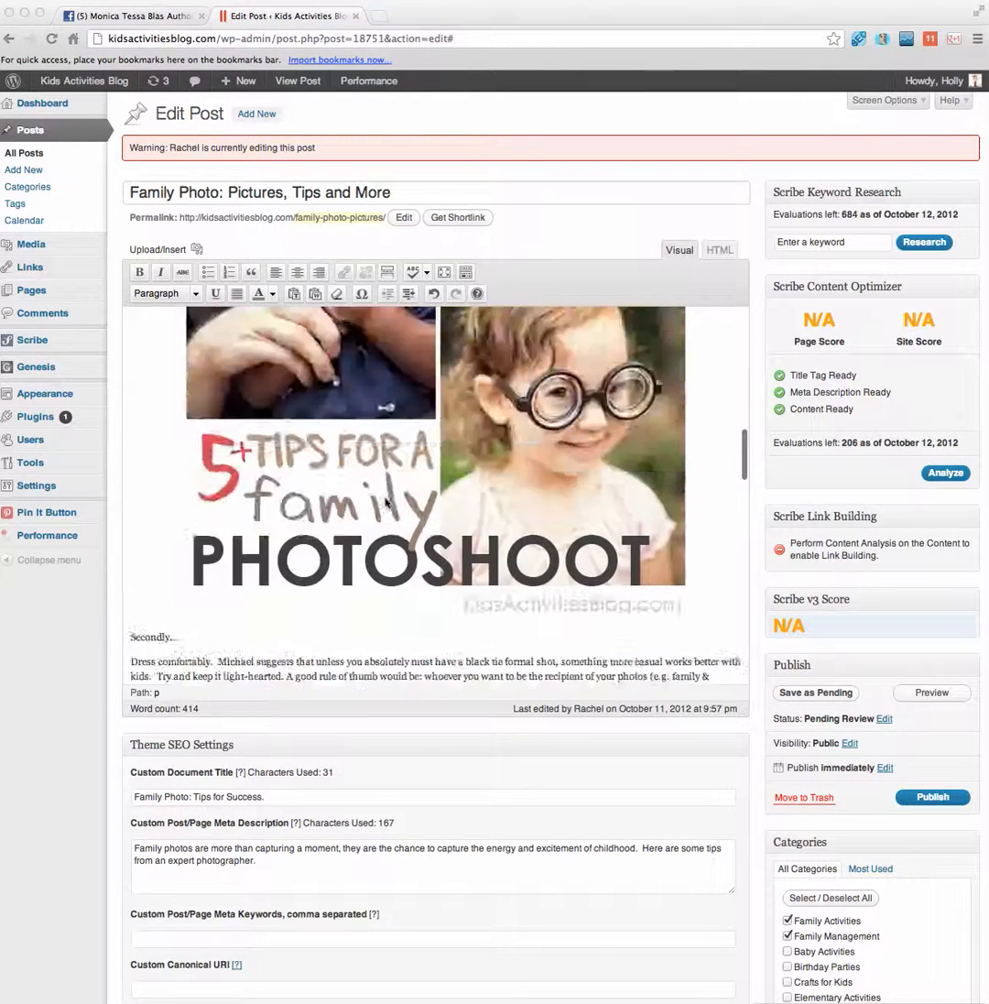
scroll(up, 3)
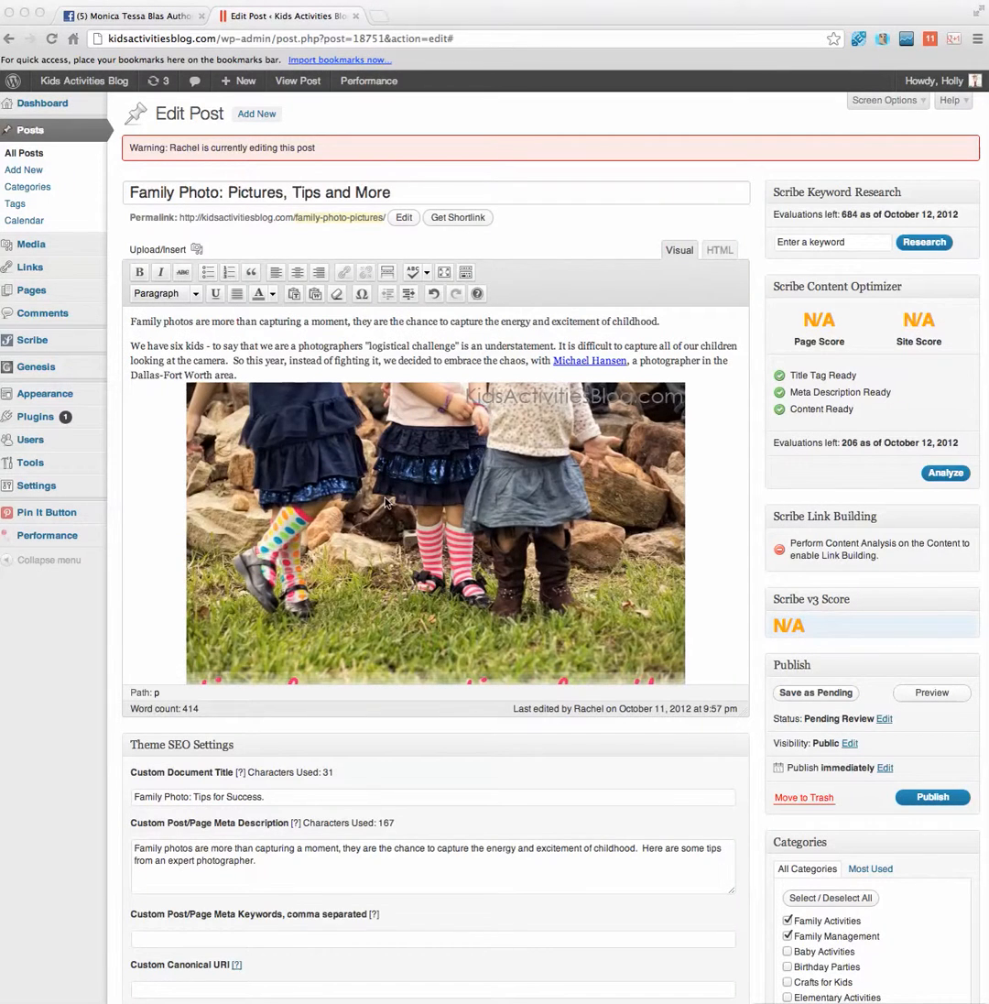
scroll(down, 3)
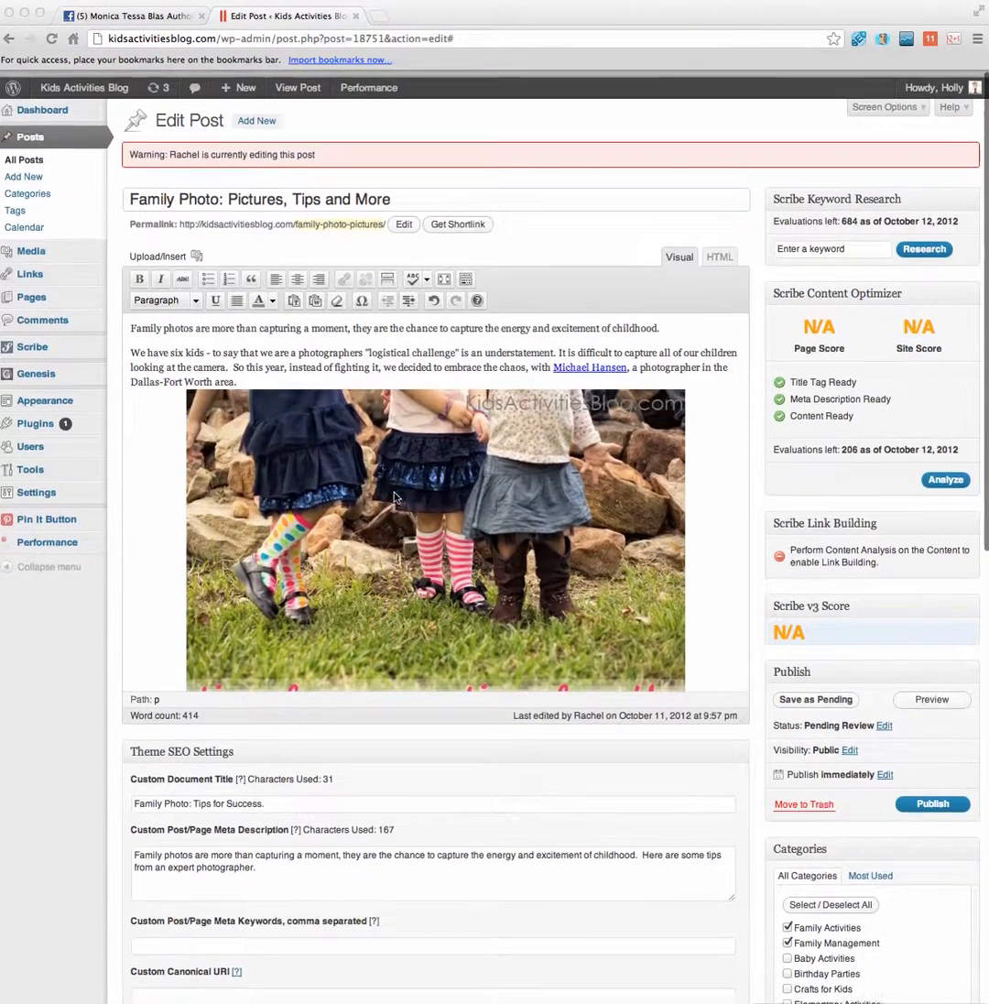
scroll(down, 3)
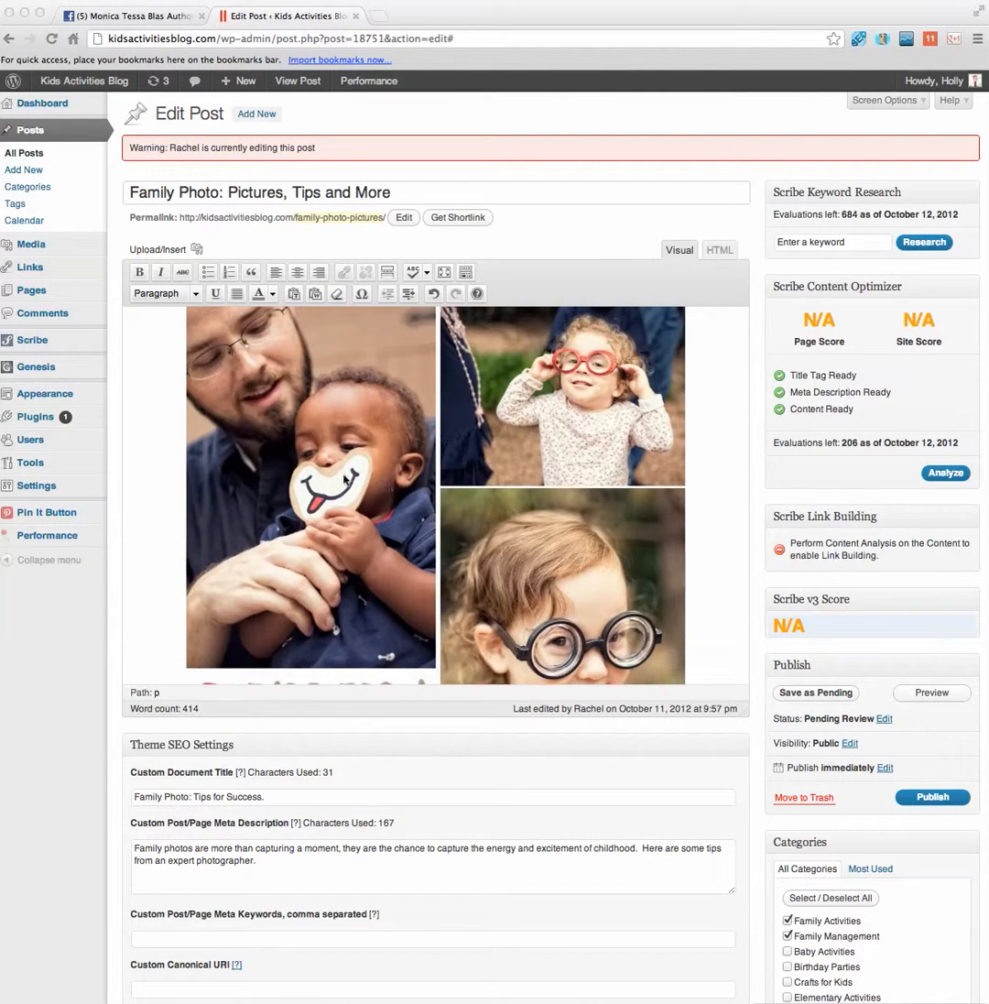
mouse_move(392, 484)
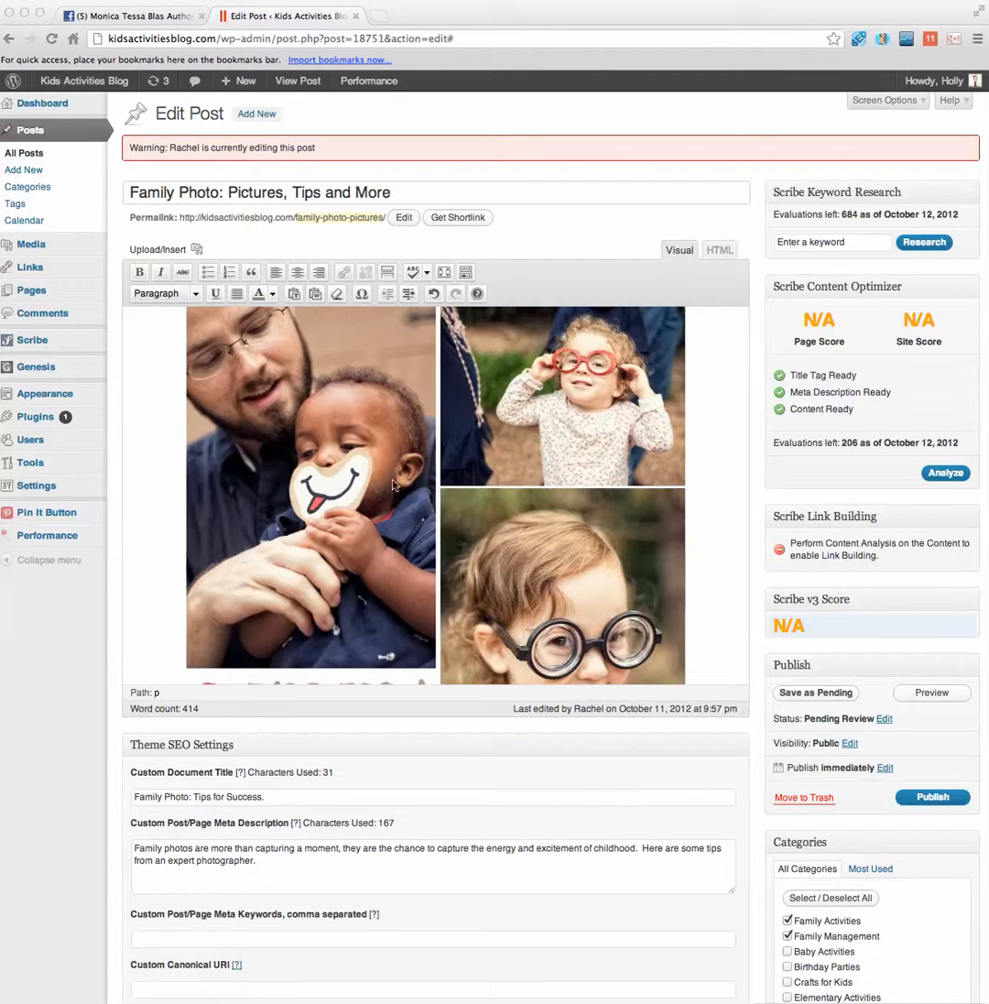
scroll(down, 3)
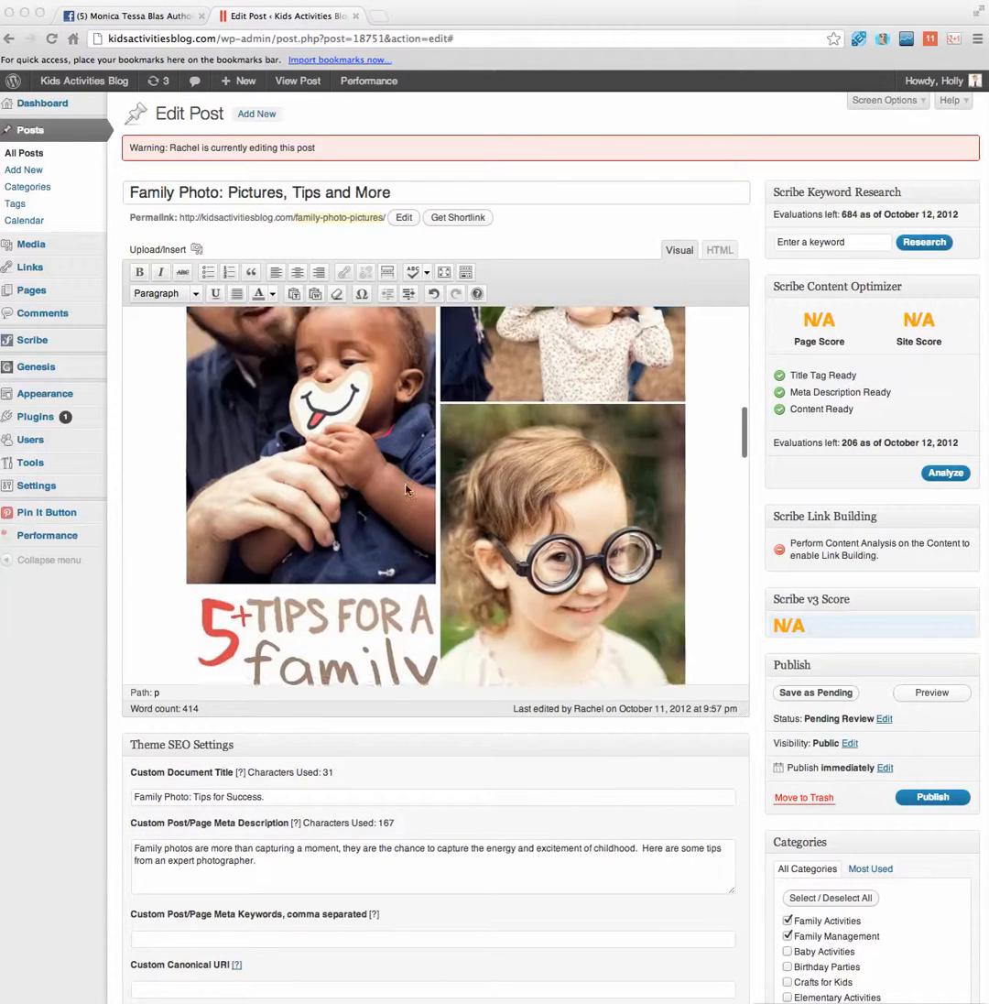
scroll(down, 3)
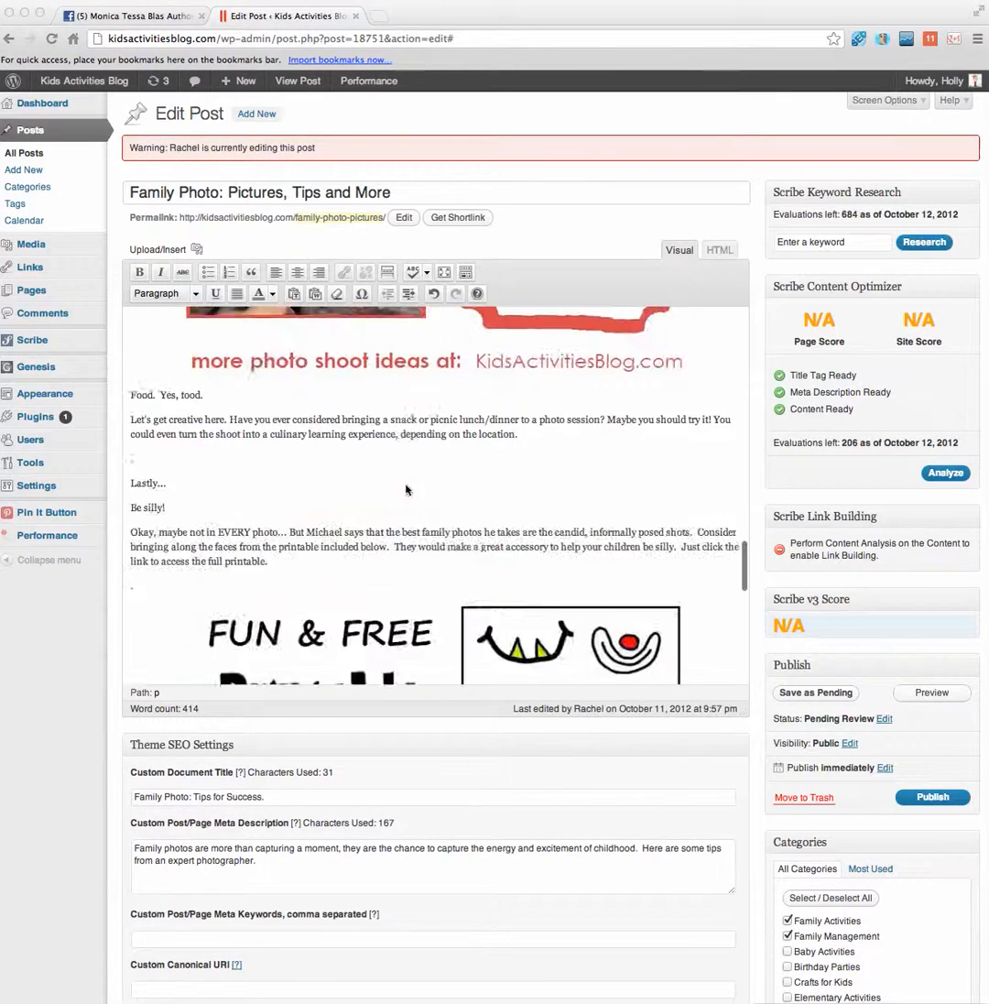
scroll(down, 3)
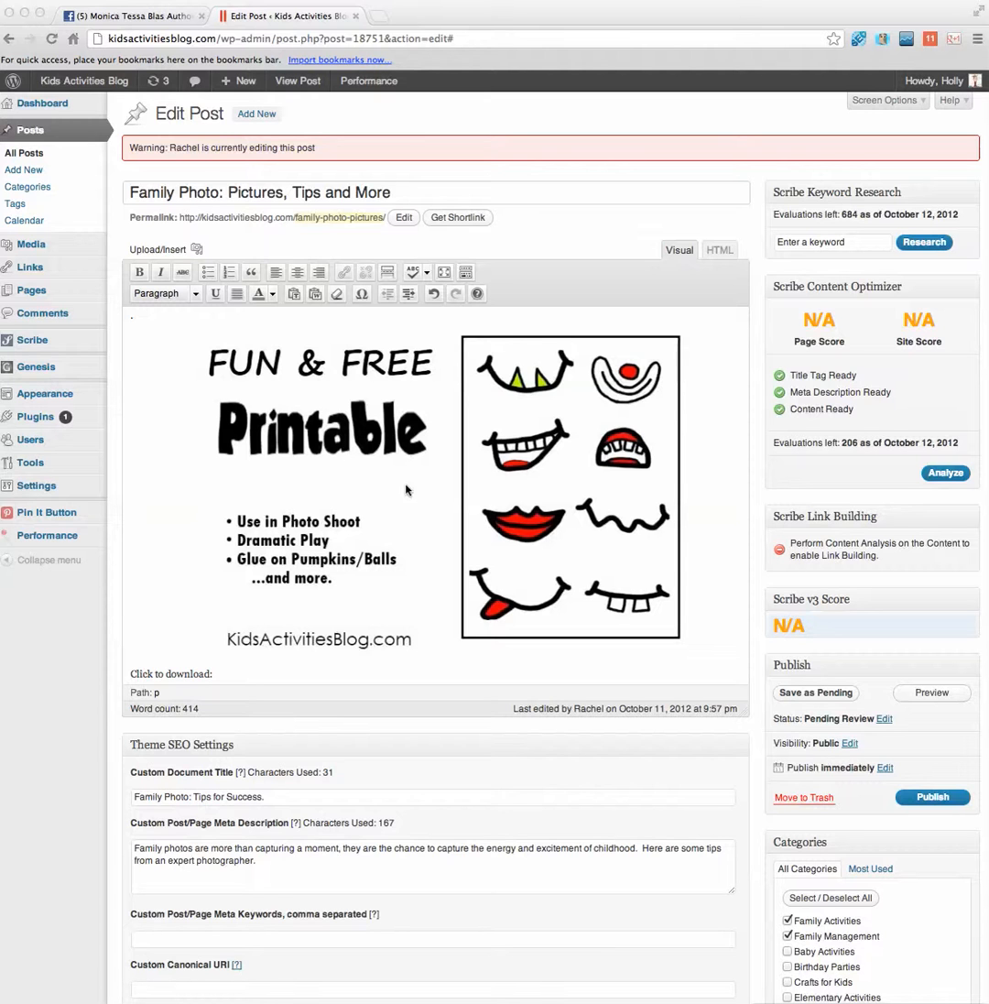
scroll(down, 3)
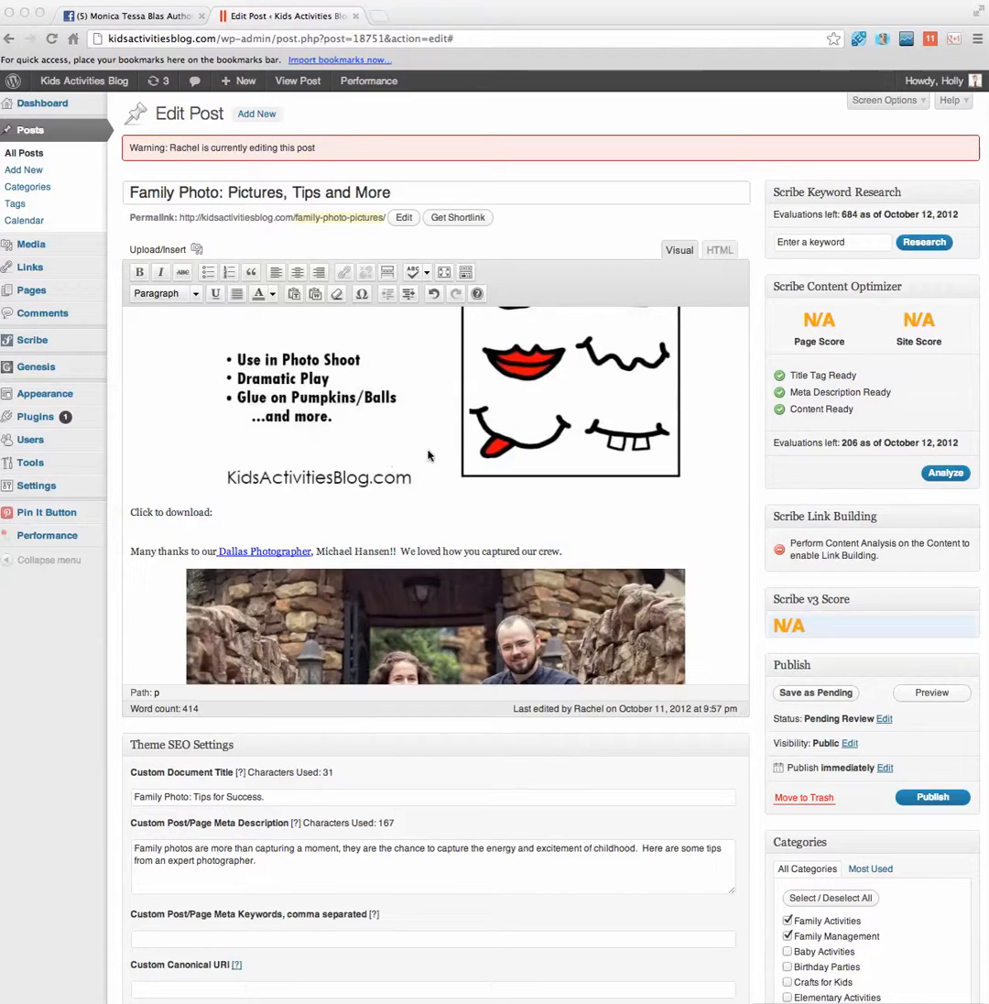
scroll(up, 3)
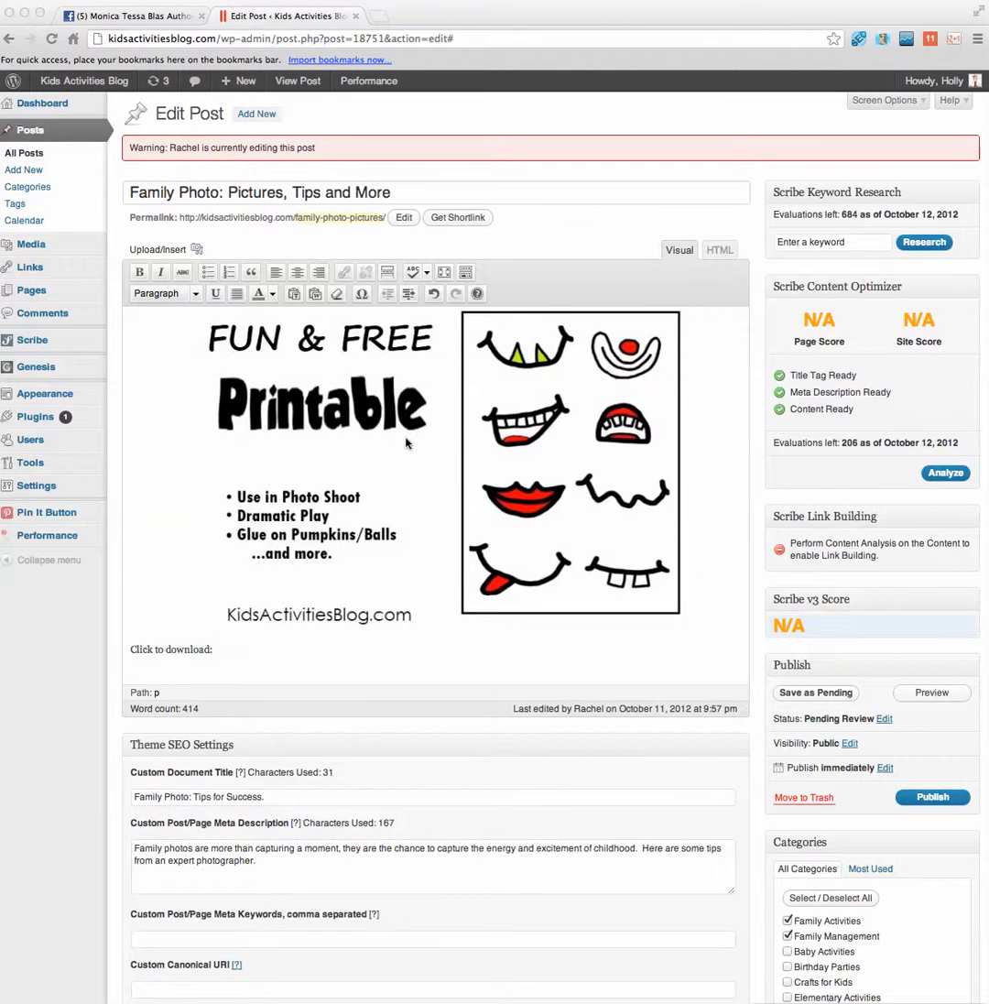
mouse_move(130, 657)
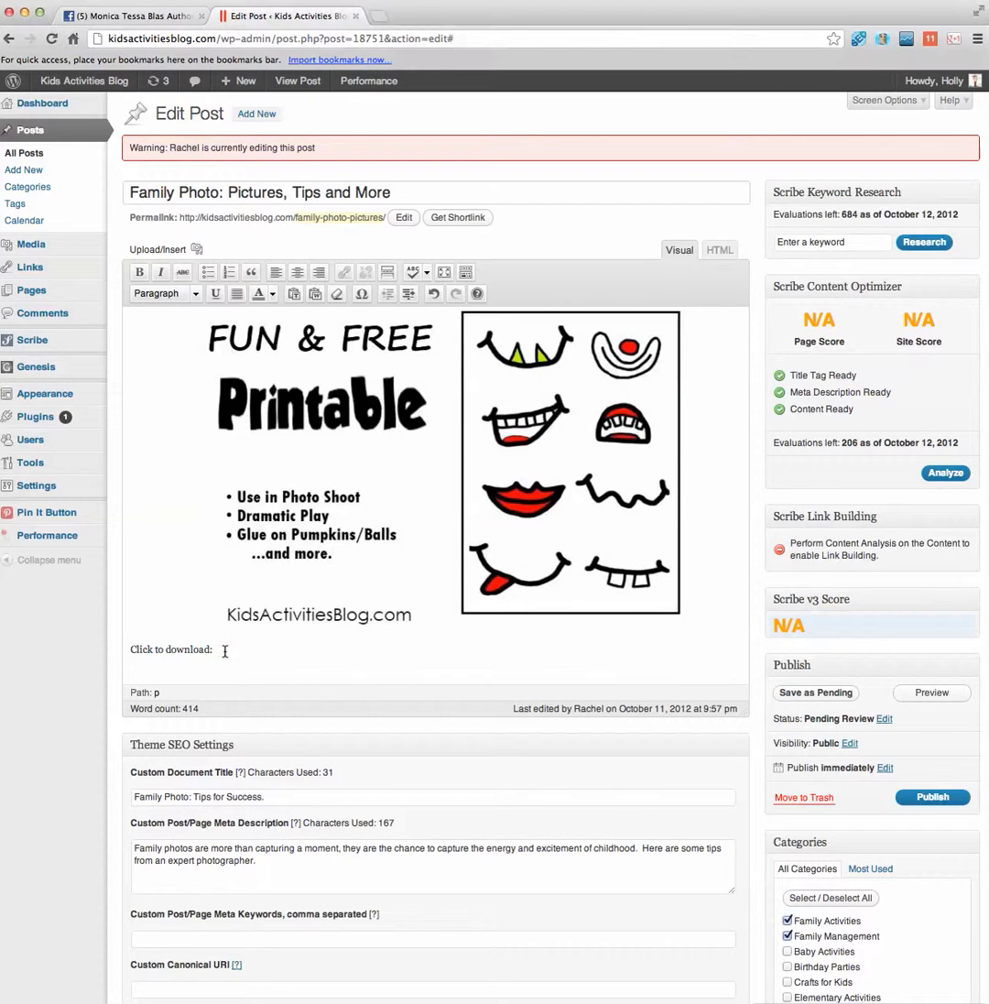
mouse_move(168, 378)
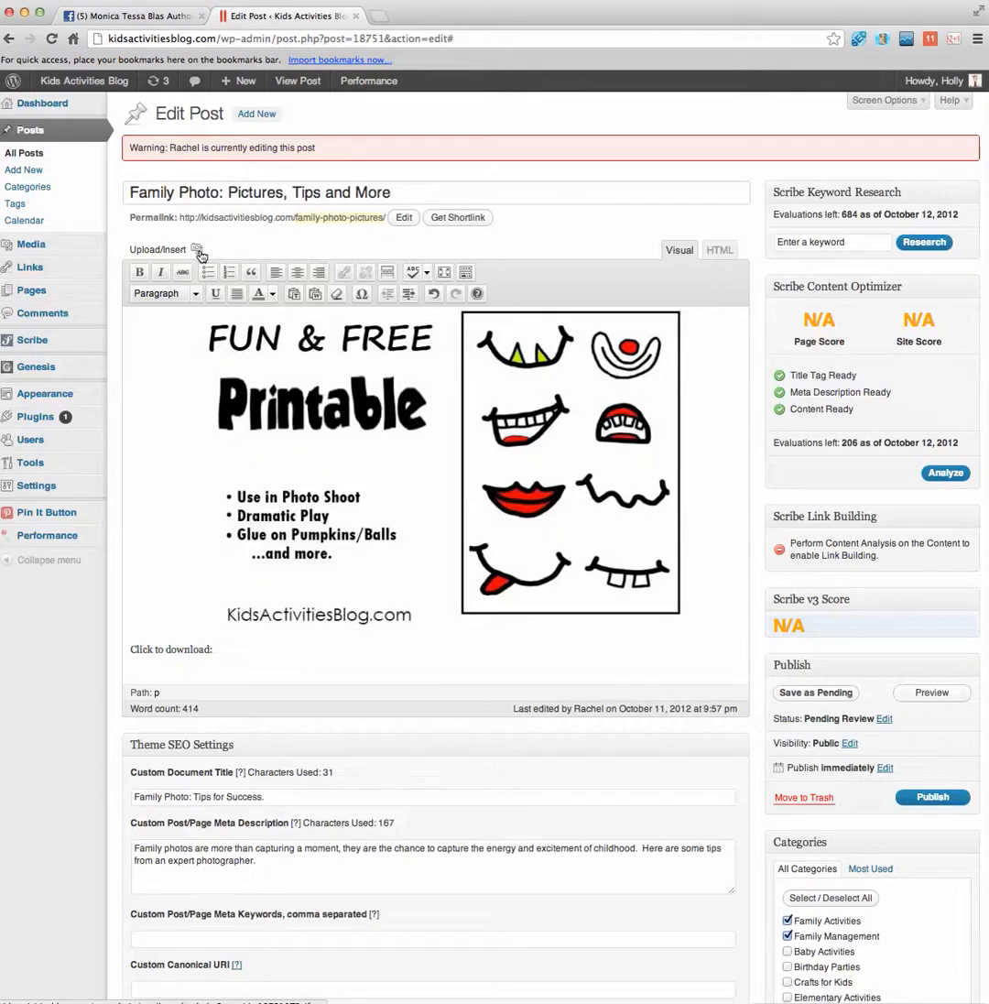
From the media uploader, select today's crazy faces PDF in Documents for upload
click(198, 249)
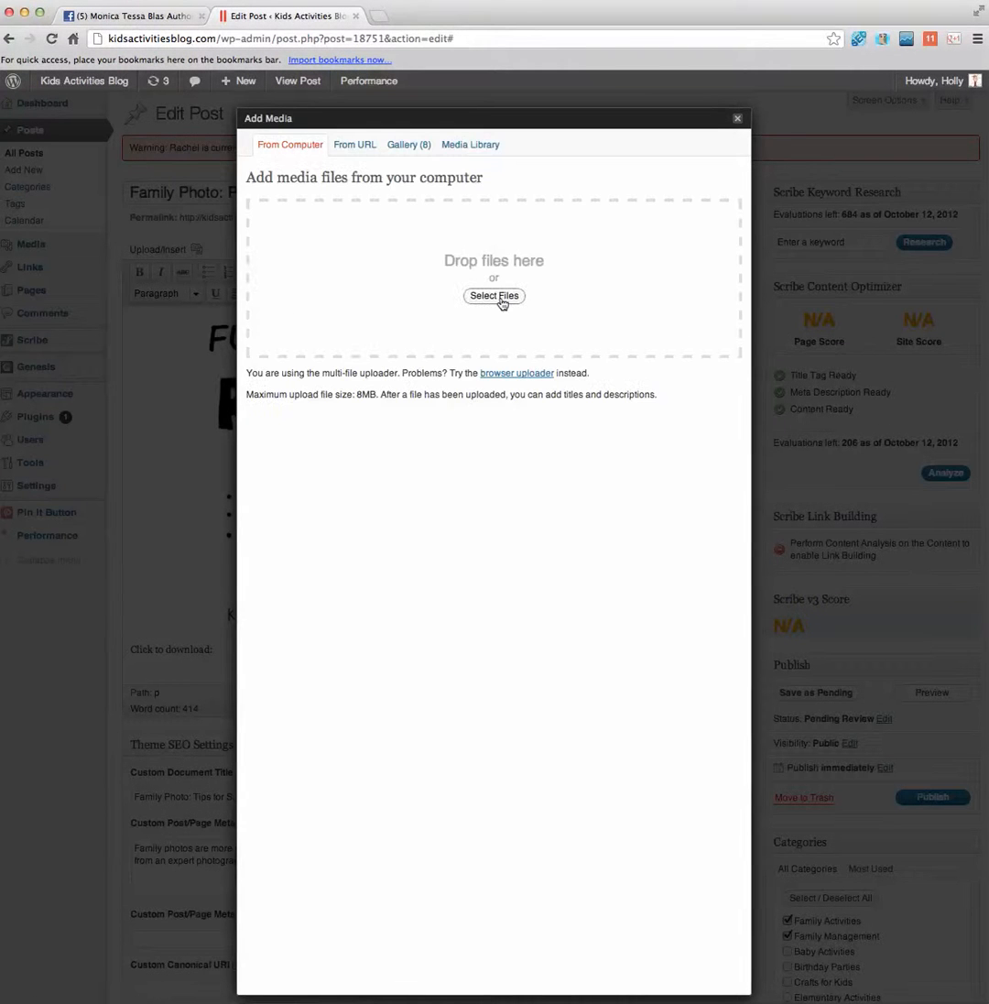
click(494, 295)
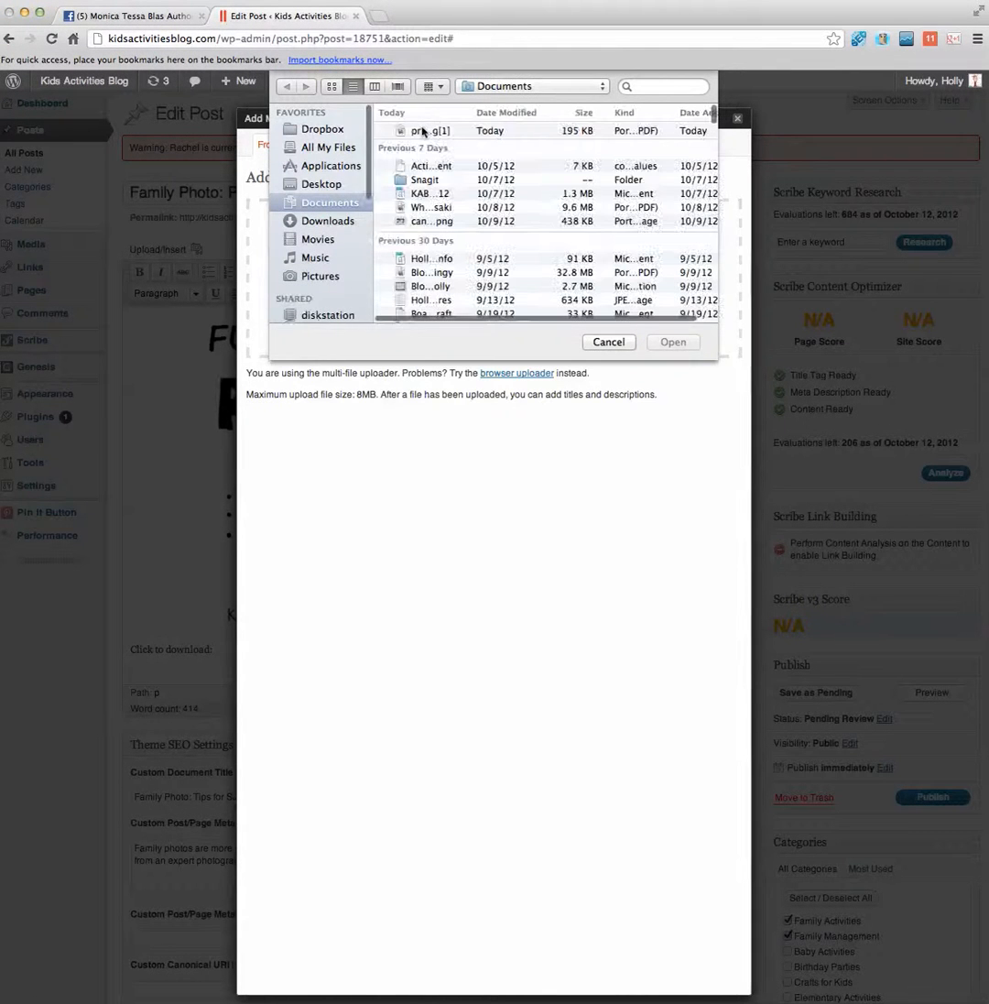
click(430, 130)
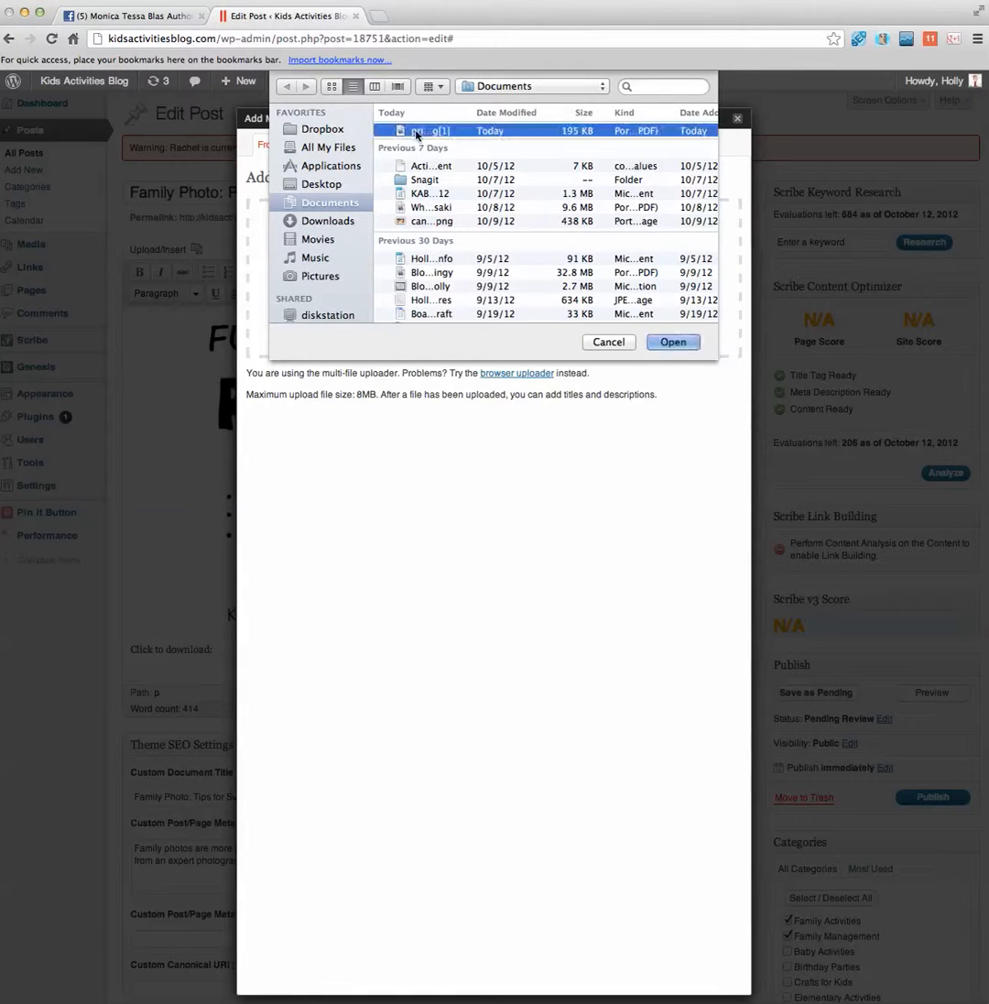
click(672, 341)
text(Printable Crazy Faces from Kids Activities Blog)
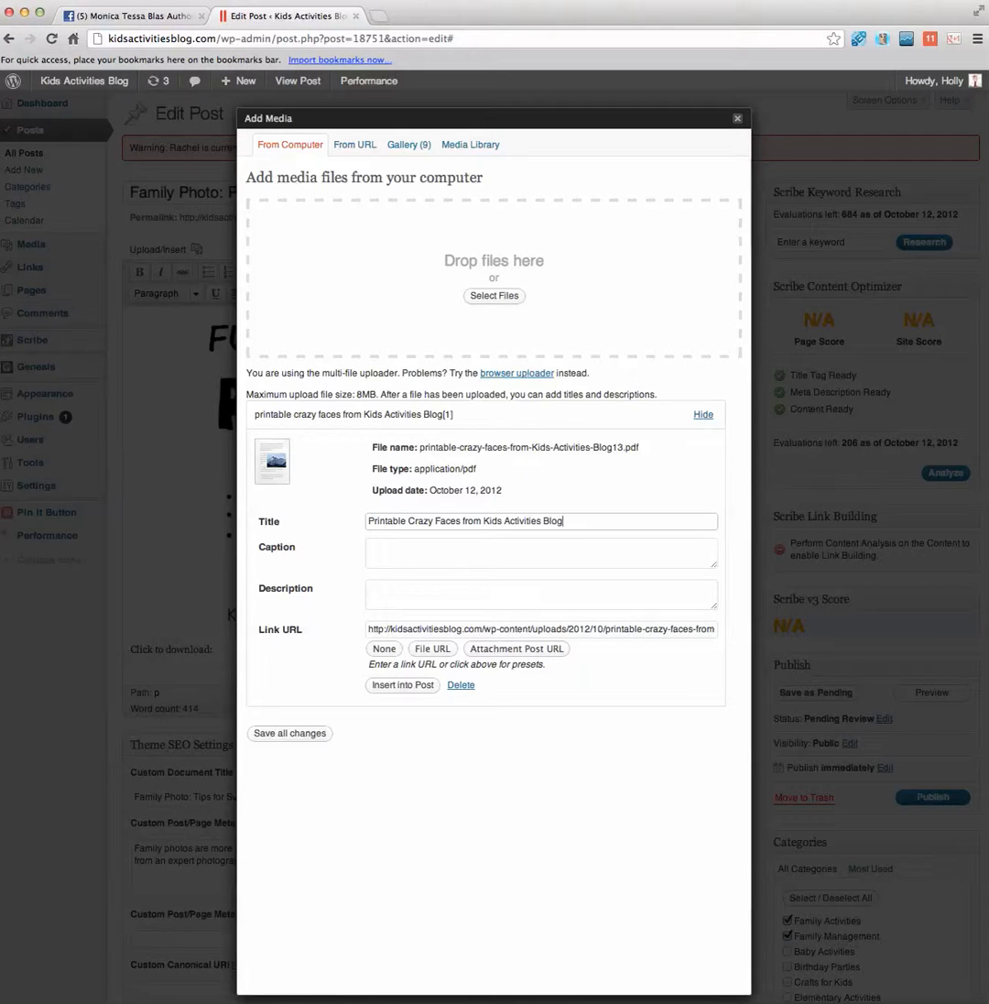
mouse_move(356, 622)
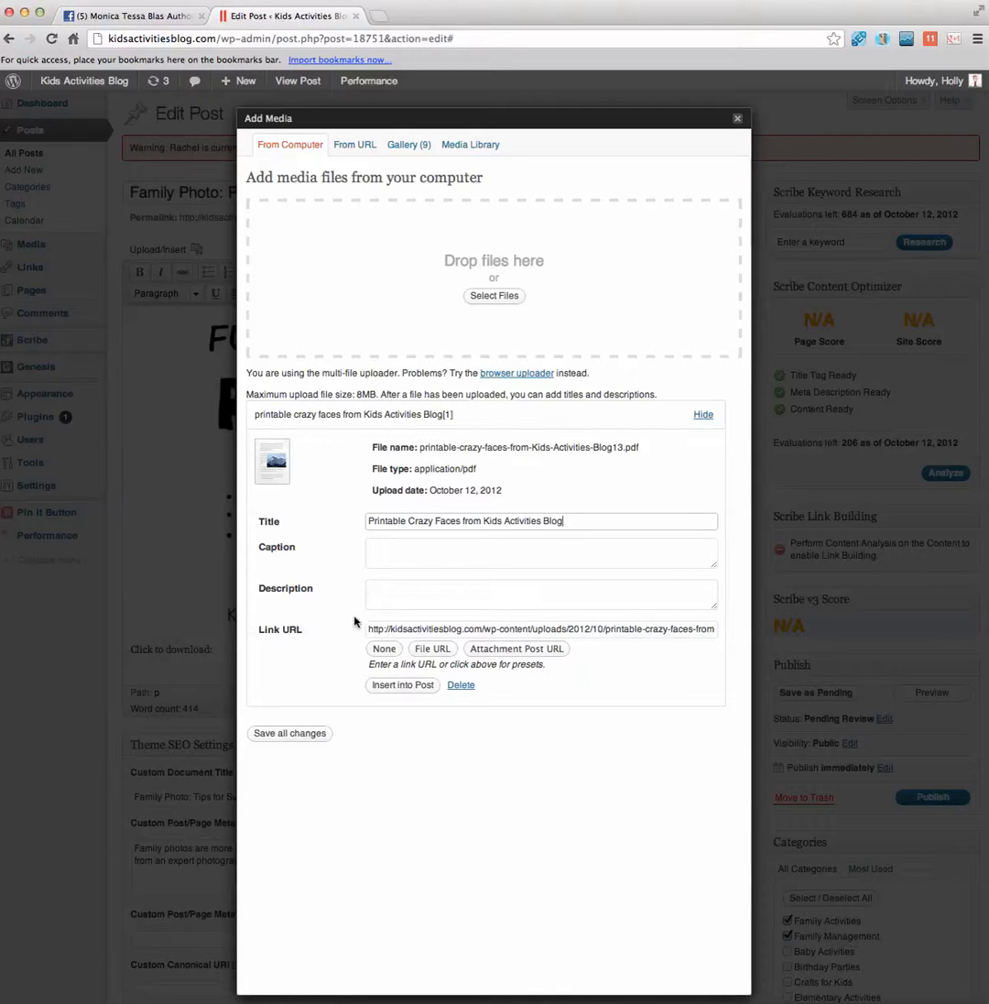
mouse_move(328, 623)
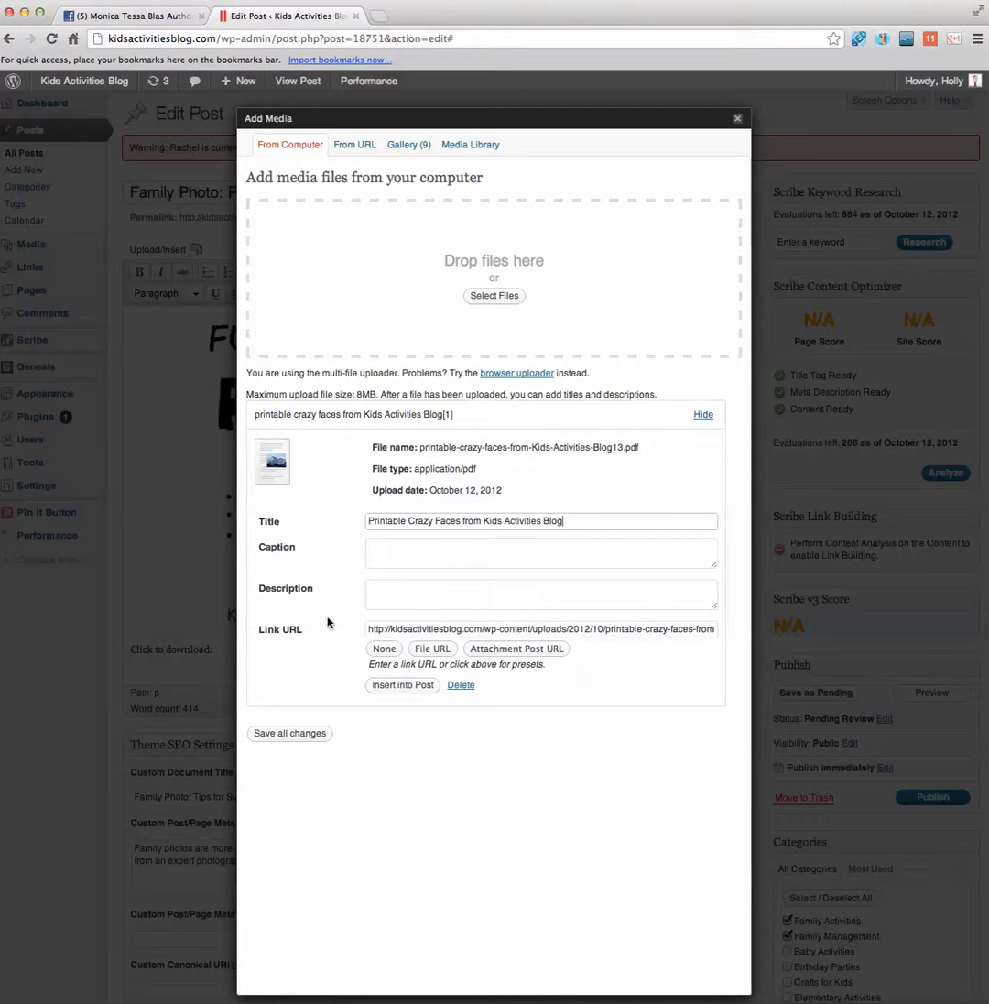
mouse_move(326, 641)
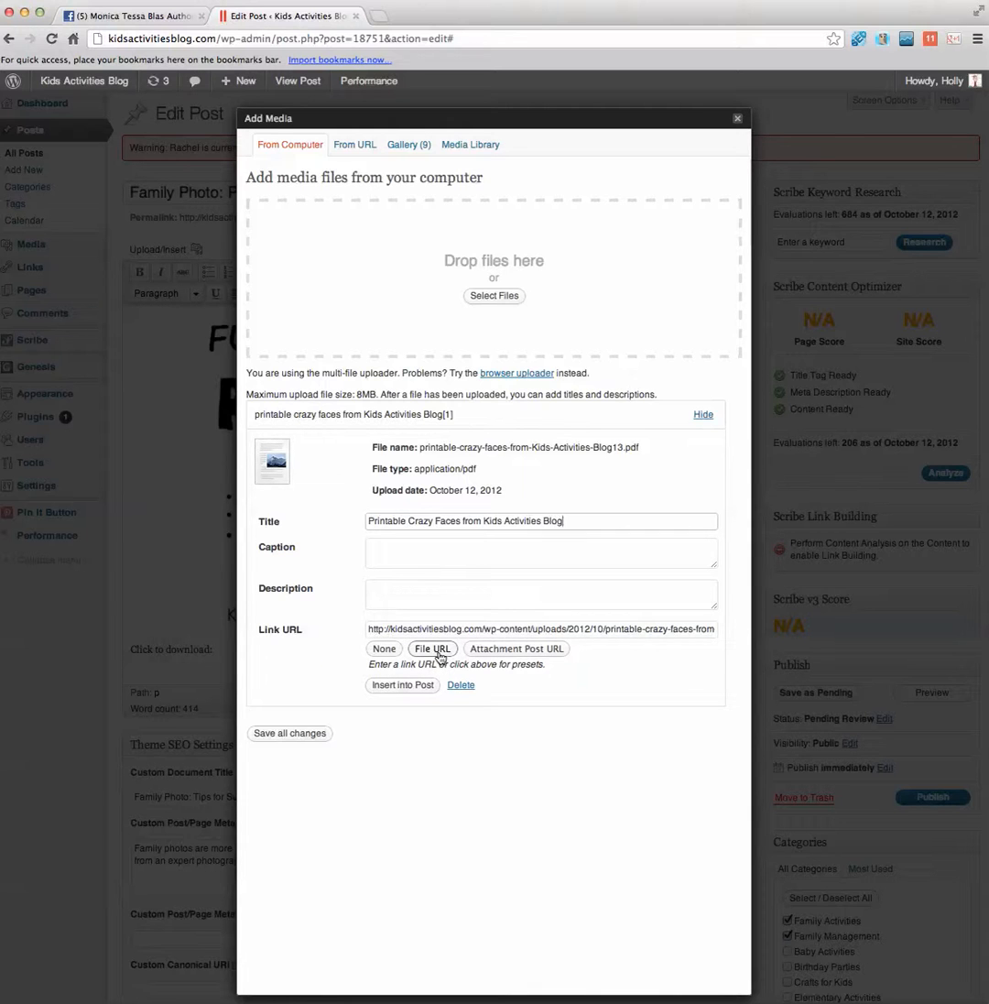
mouse_move(403, 685)
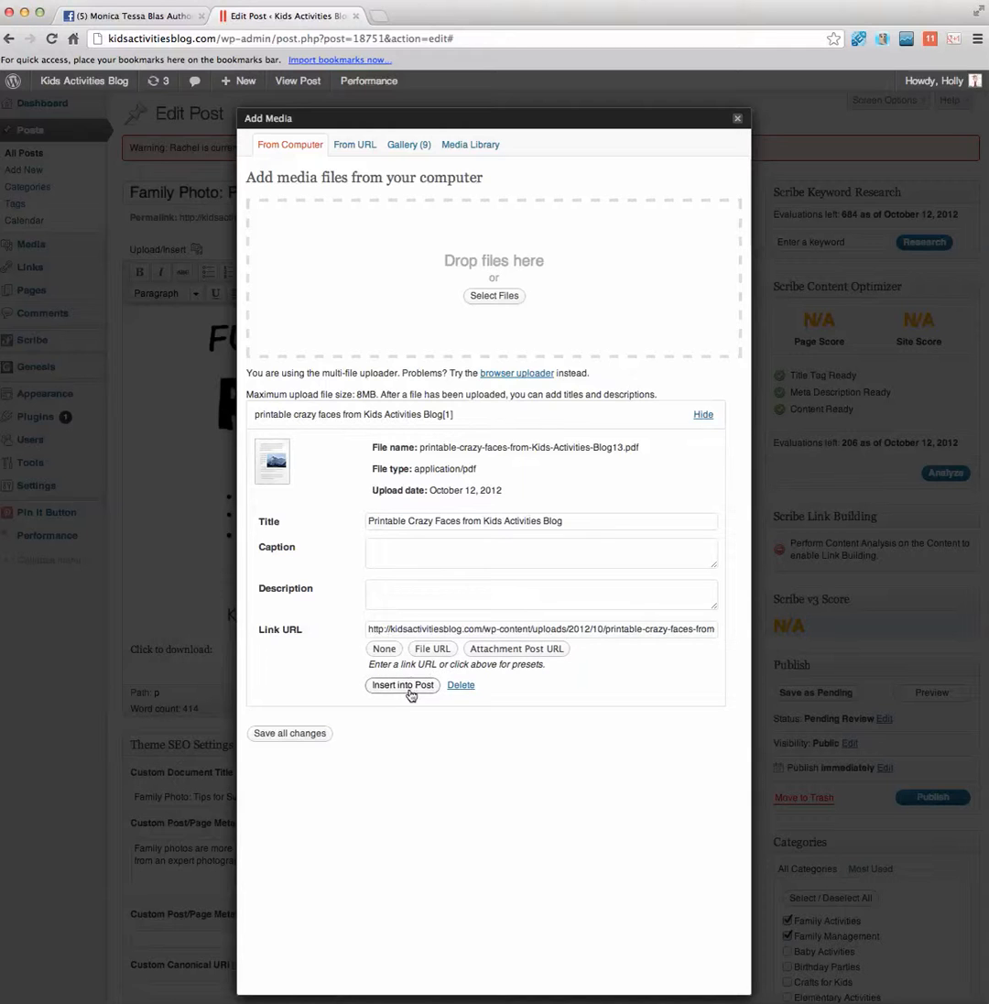
Insert the 'Printable Crazy Faces' PDF download link into the post
click(401, 685)
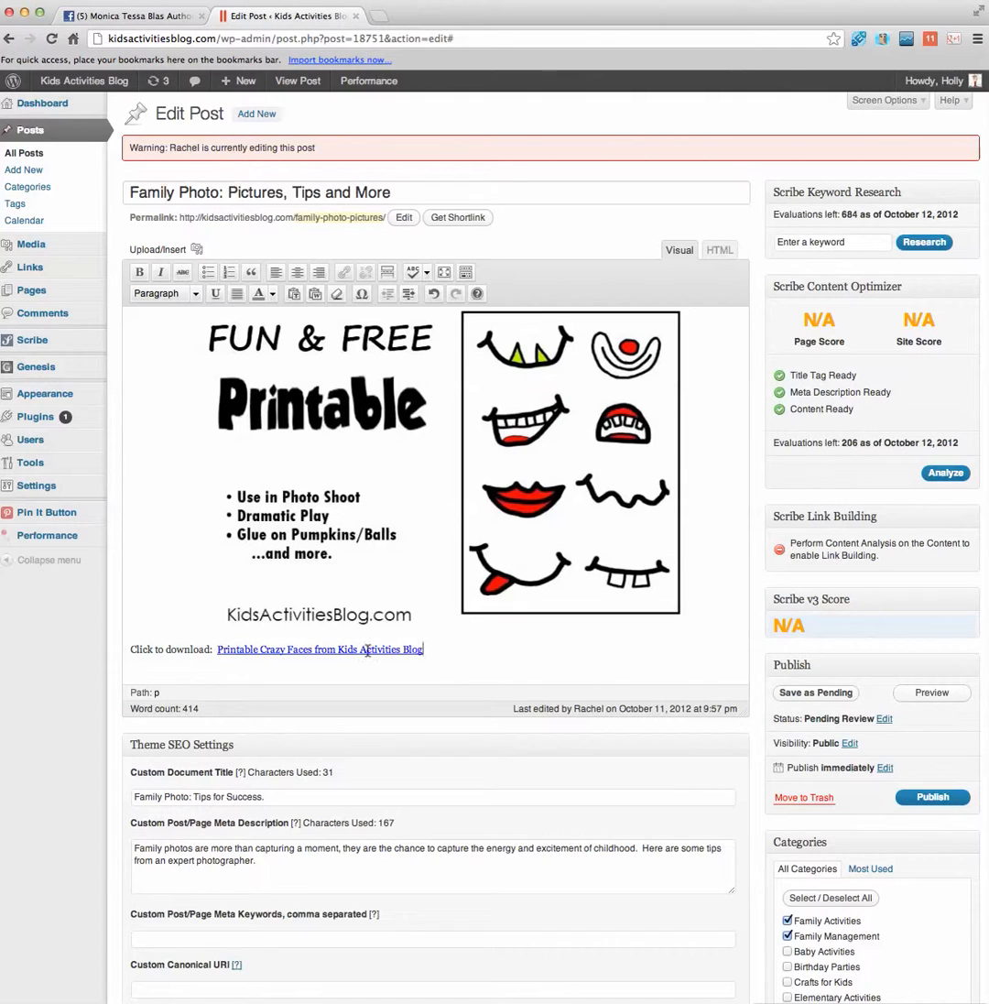
mouse_move(432, 652)
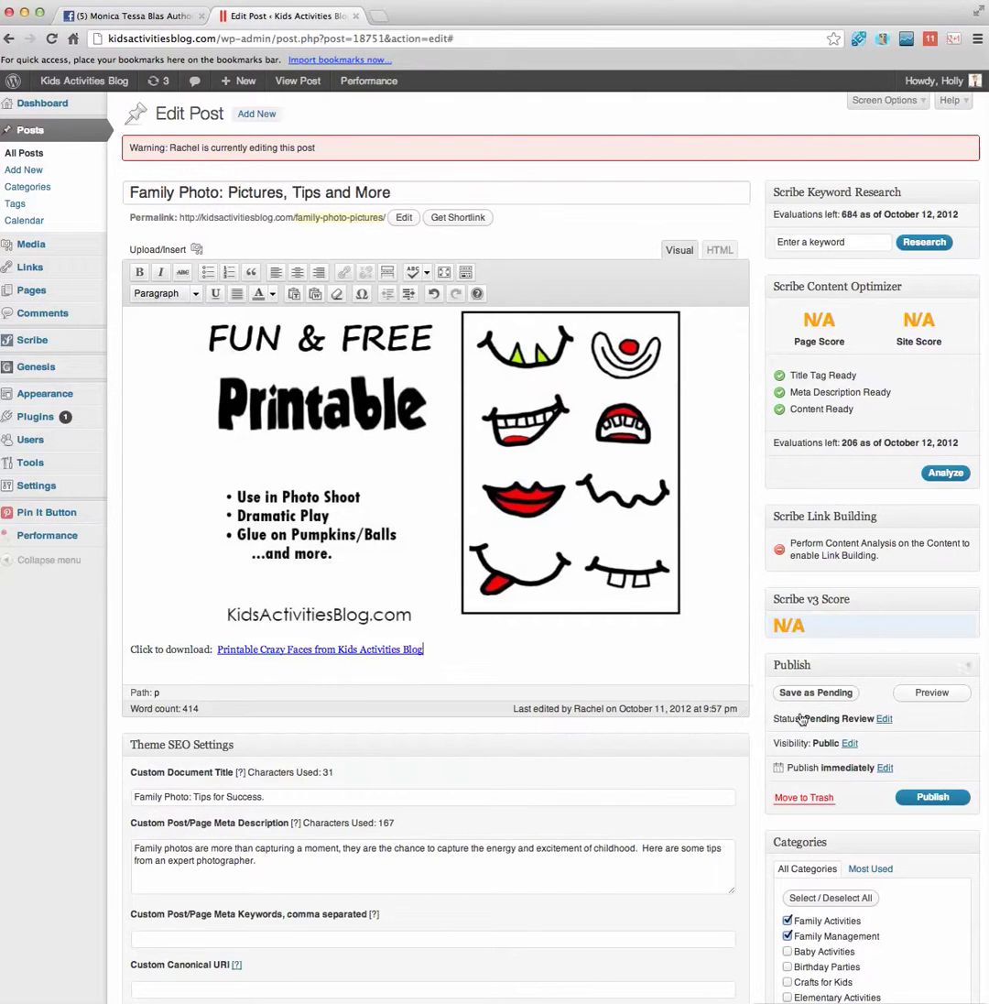
Save the post as Pending and preview it in a new tab
click(815, 693)
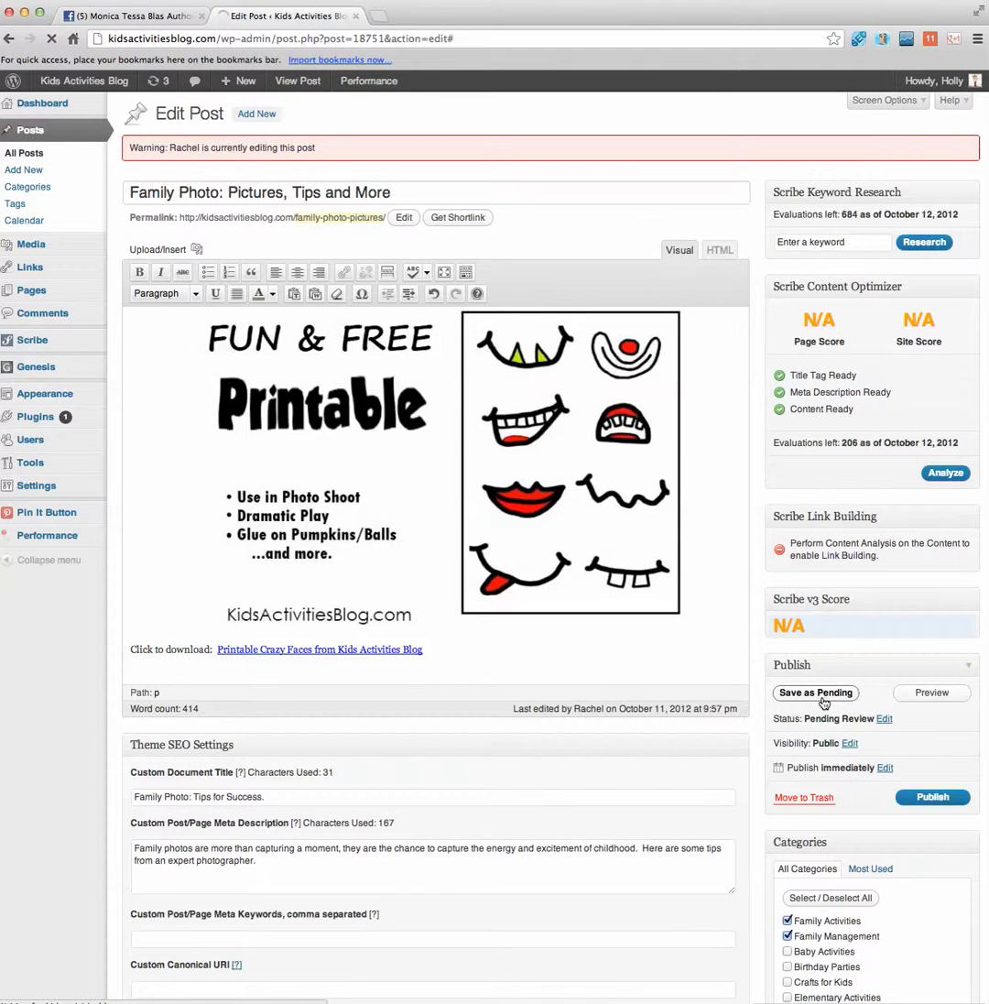
mouse_move(894, 704)
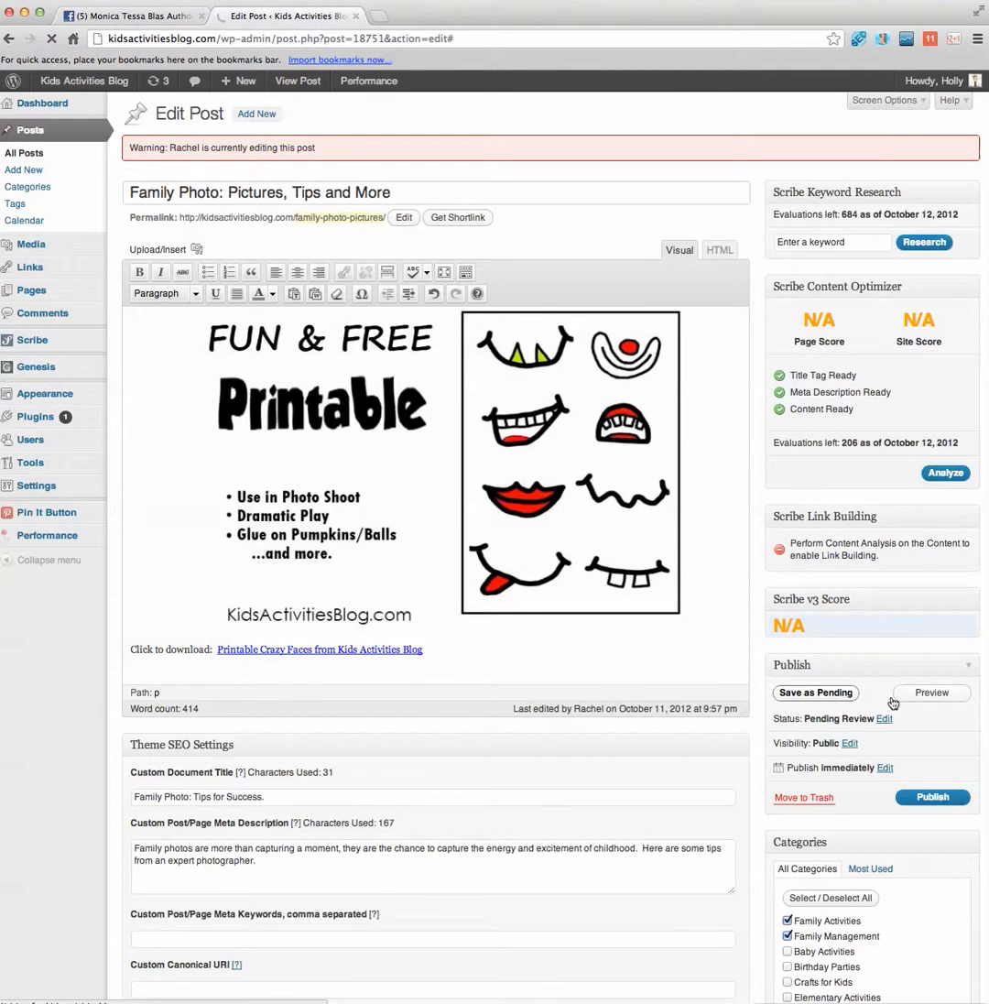
click(931, 693)
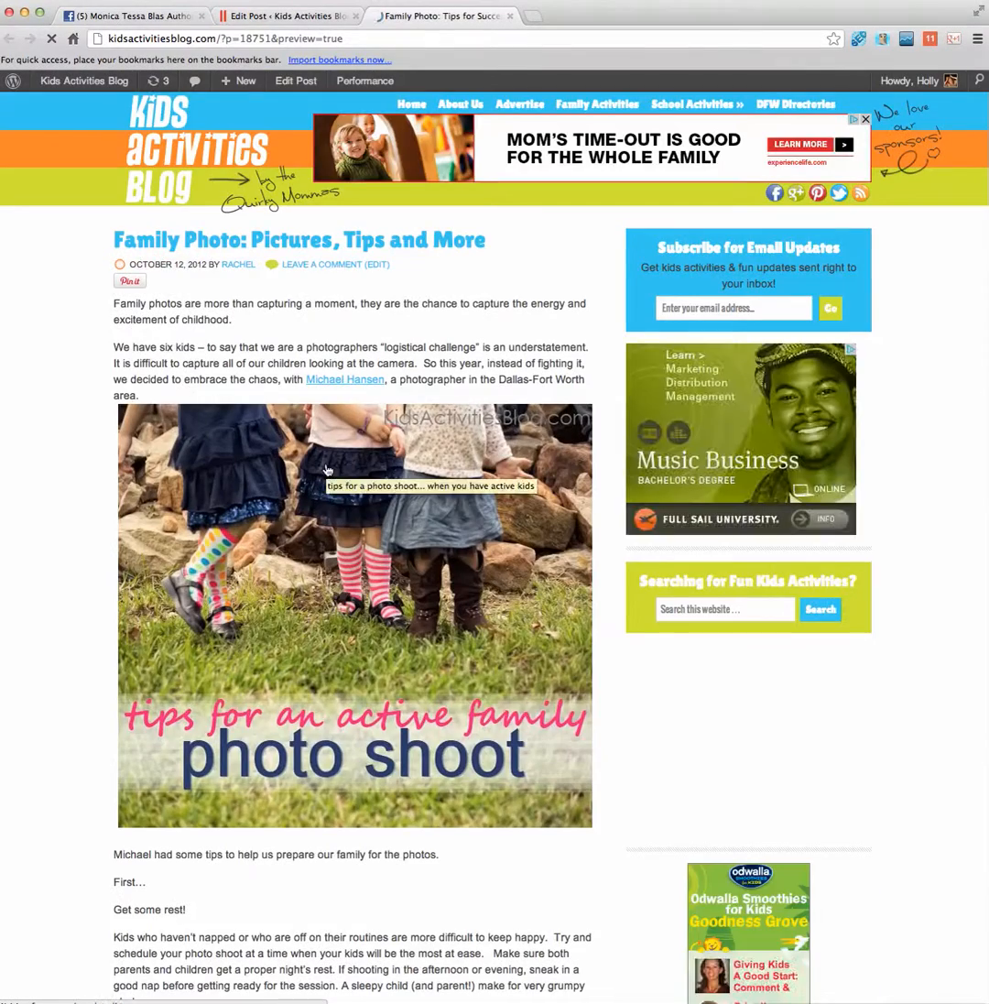
Open the crazy faces PDF from the preview's 'Printable Crazy Faces' link
scroll(down, 3)
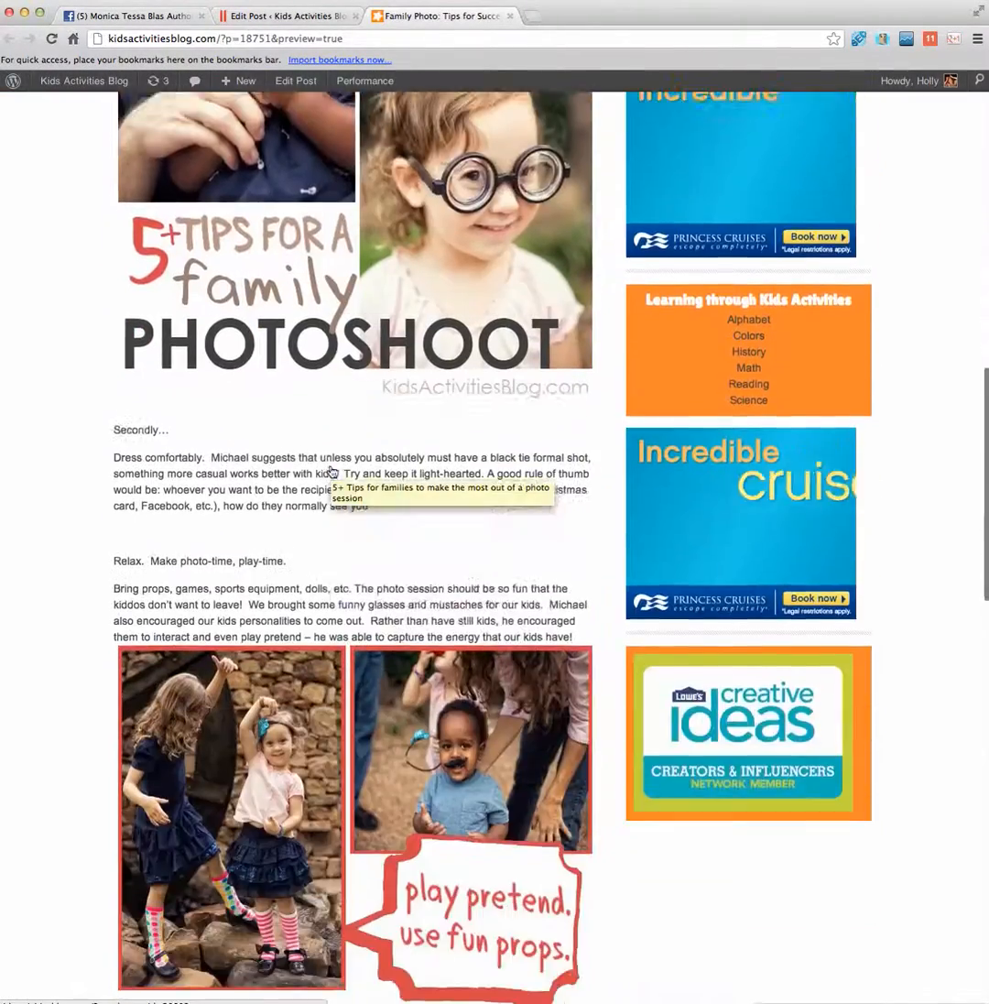
scroll(down, 3)
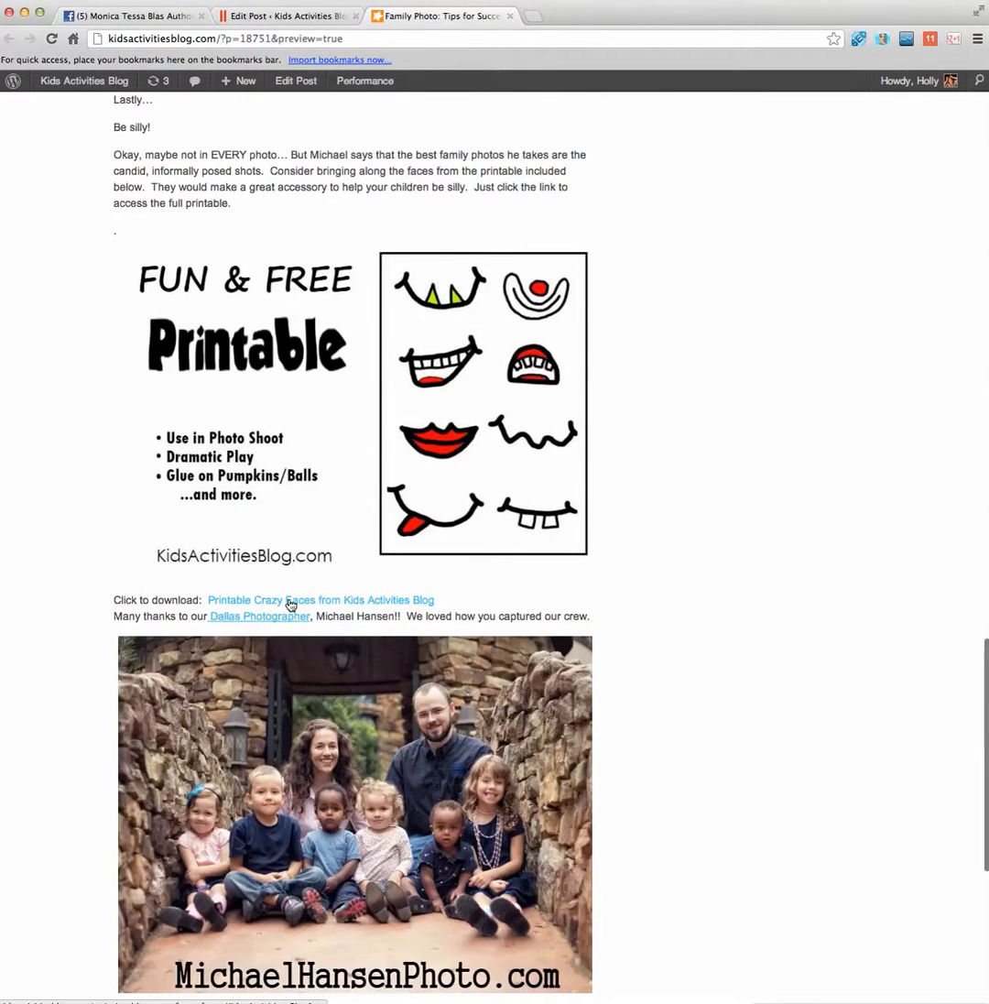
click(318, 601)
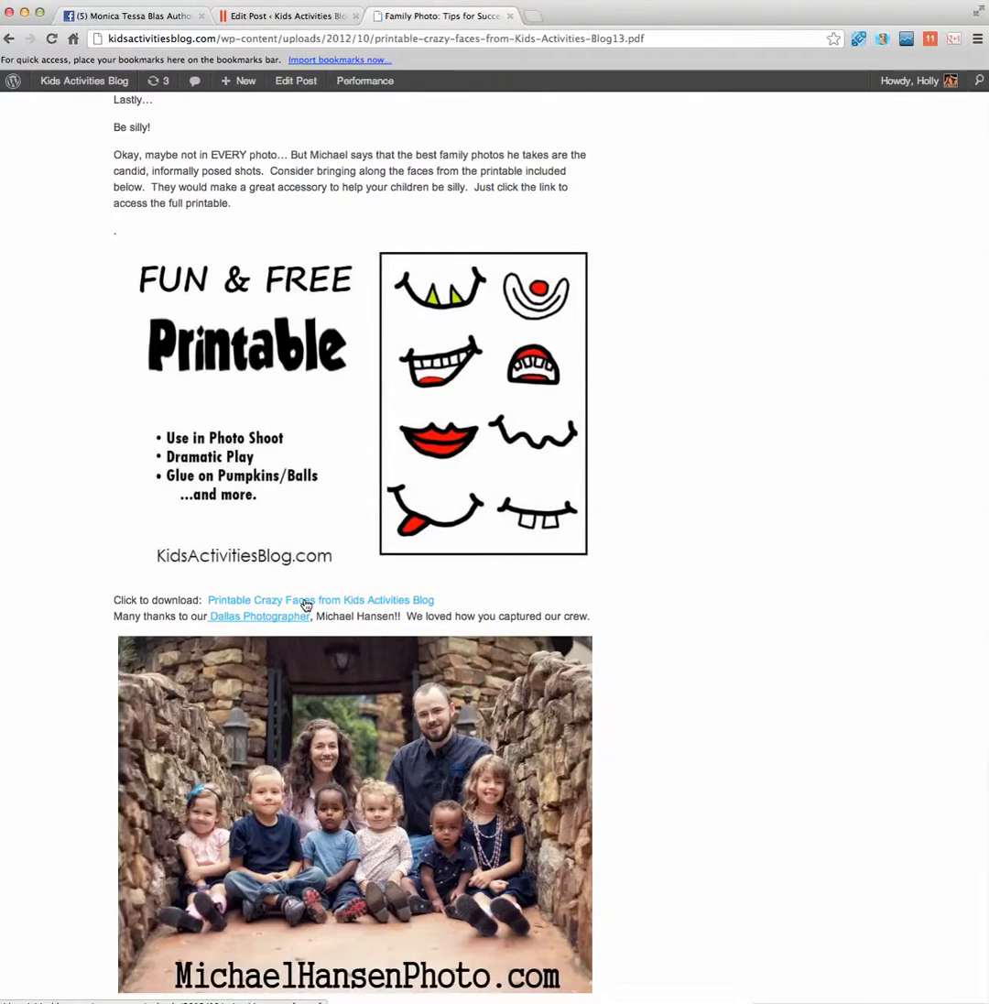
click(319, 600)
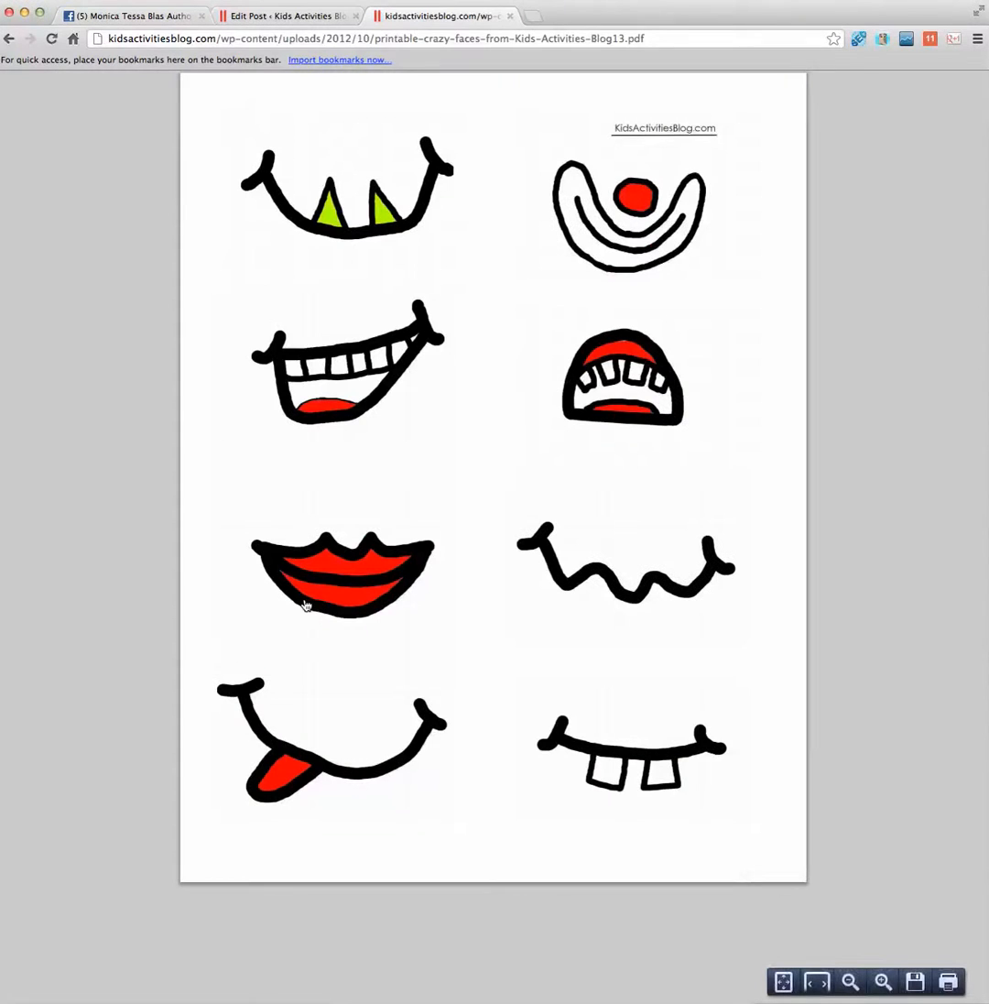
mouse_move(707, 626)
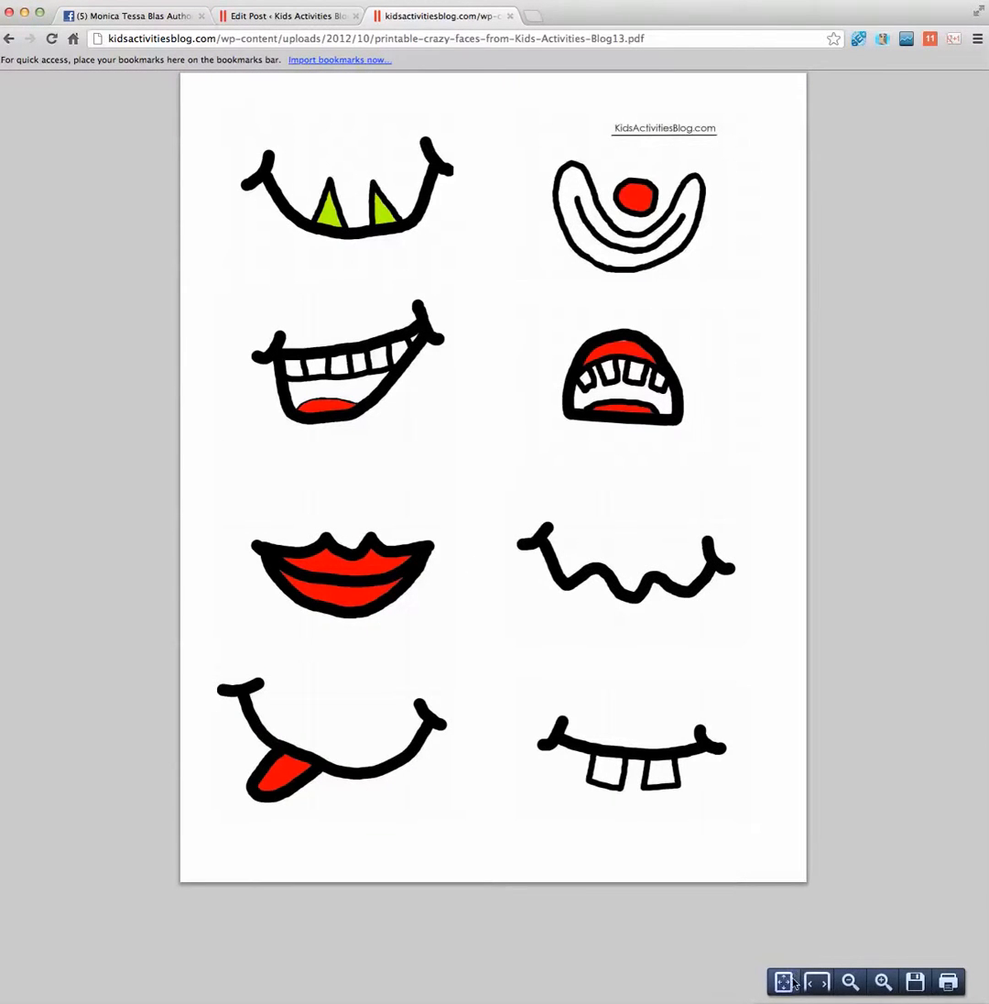
mouse_move(949, 982)
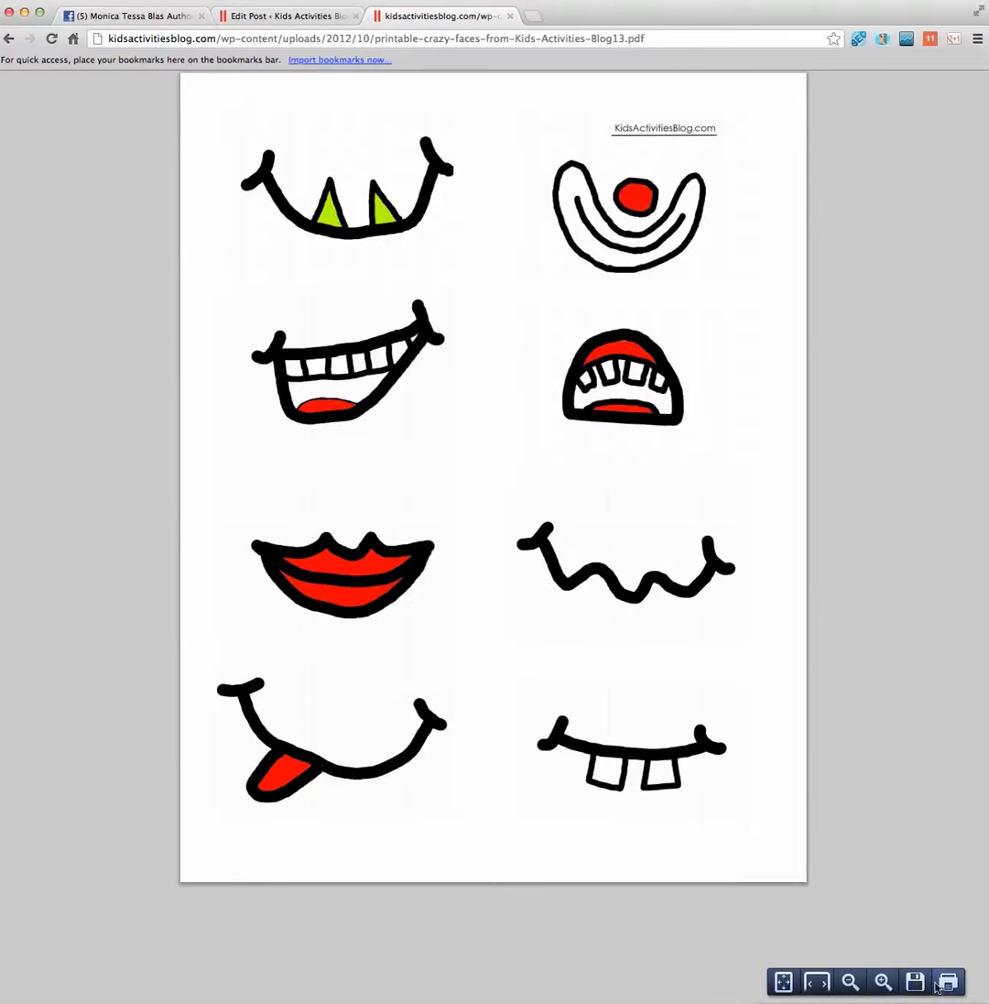
mouse_move(861, 916)
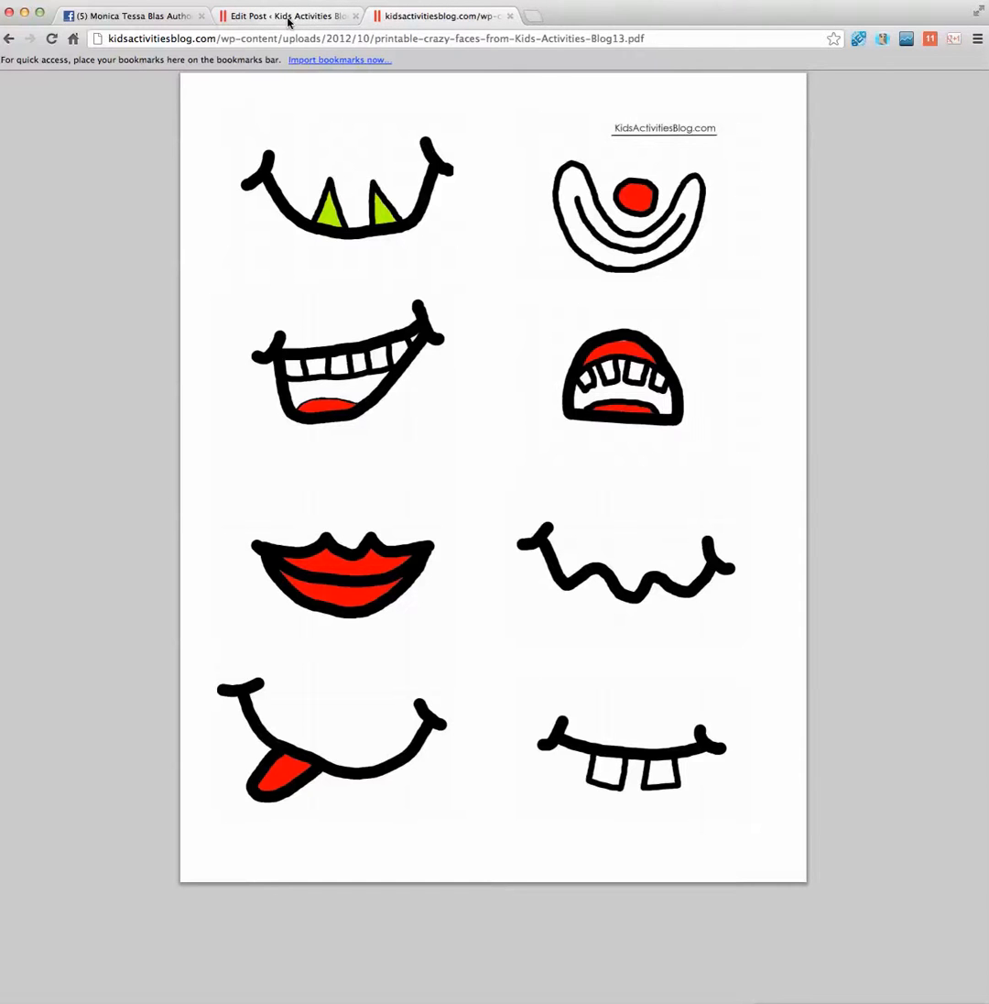
mouse_move(290, 14)
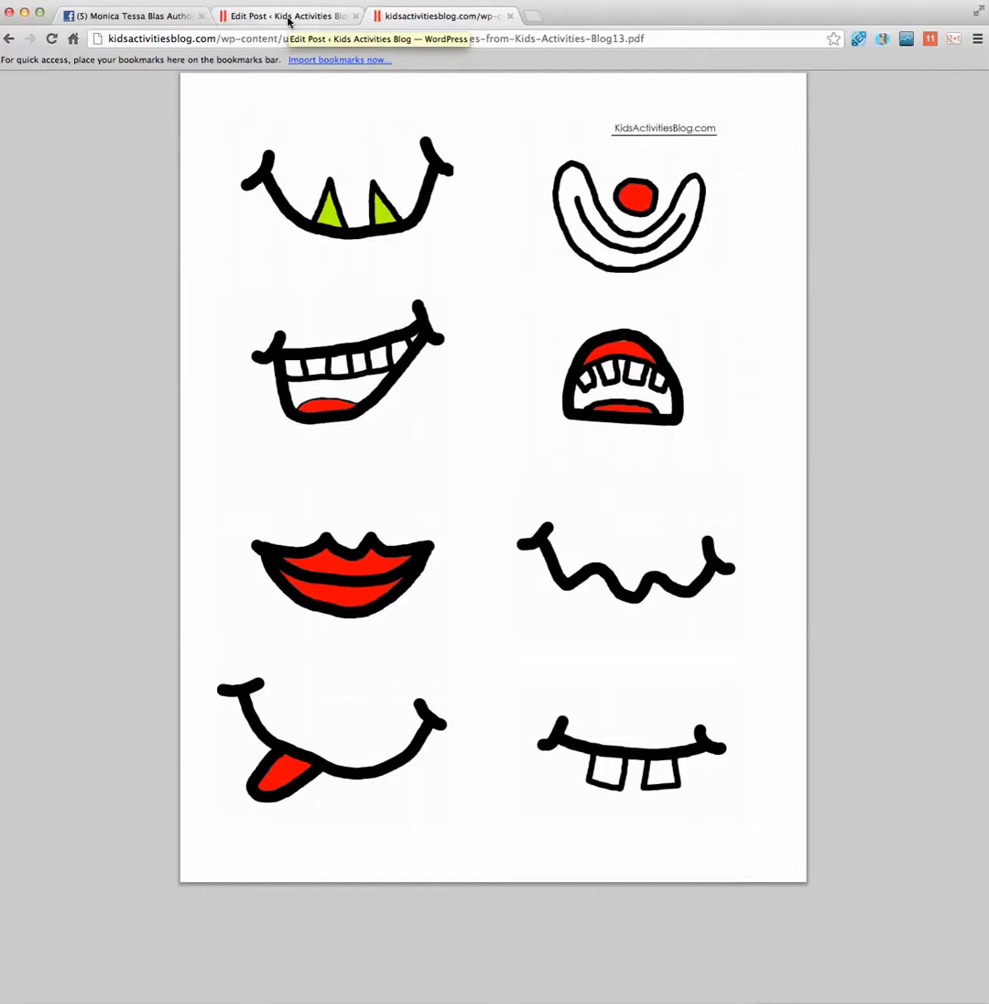
Return to the Edit Post tab showing the Family Photo post updated
click(285, 15)
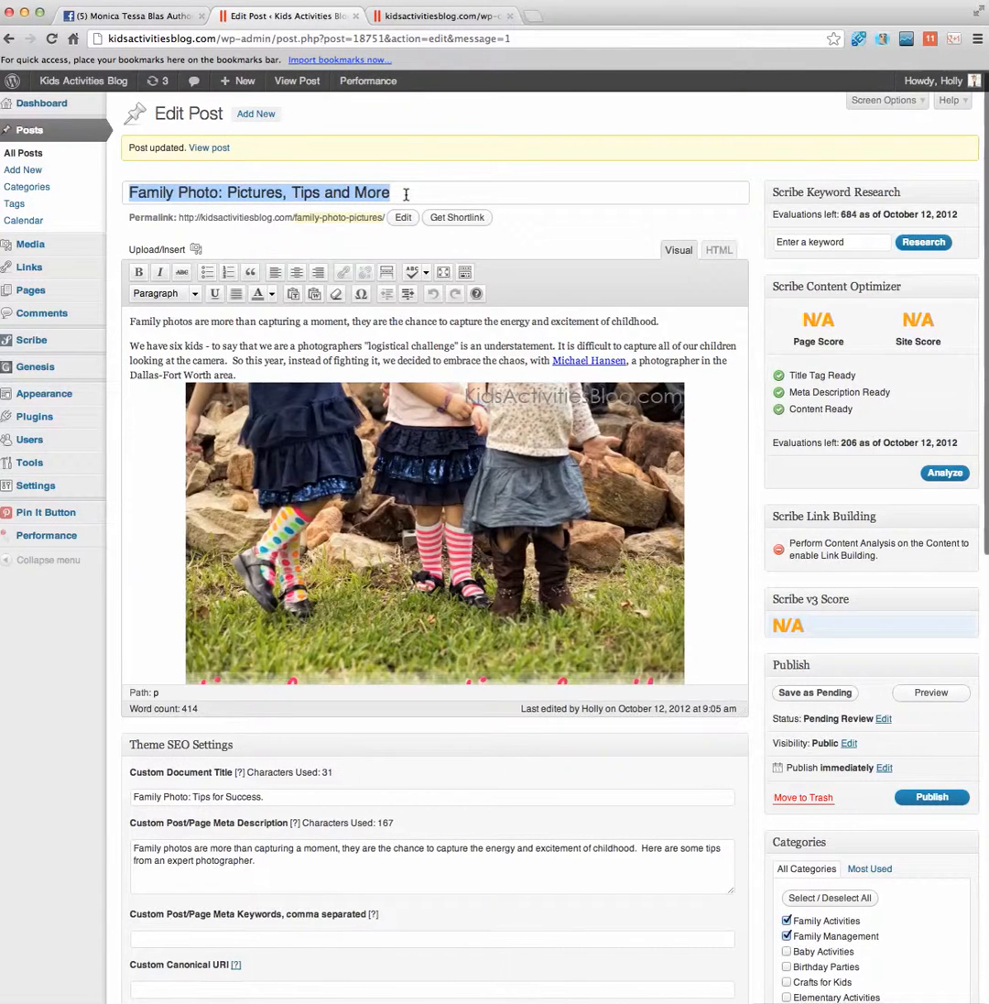
click(392, 193)
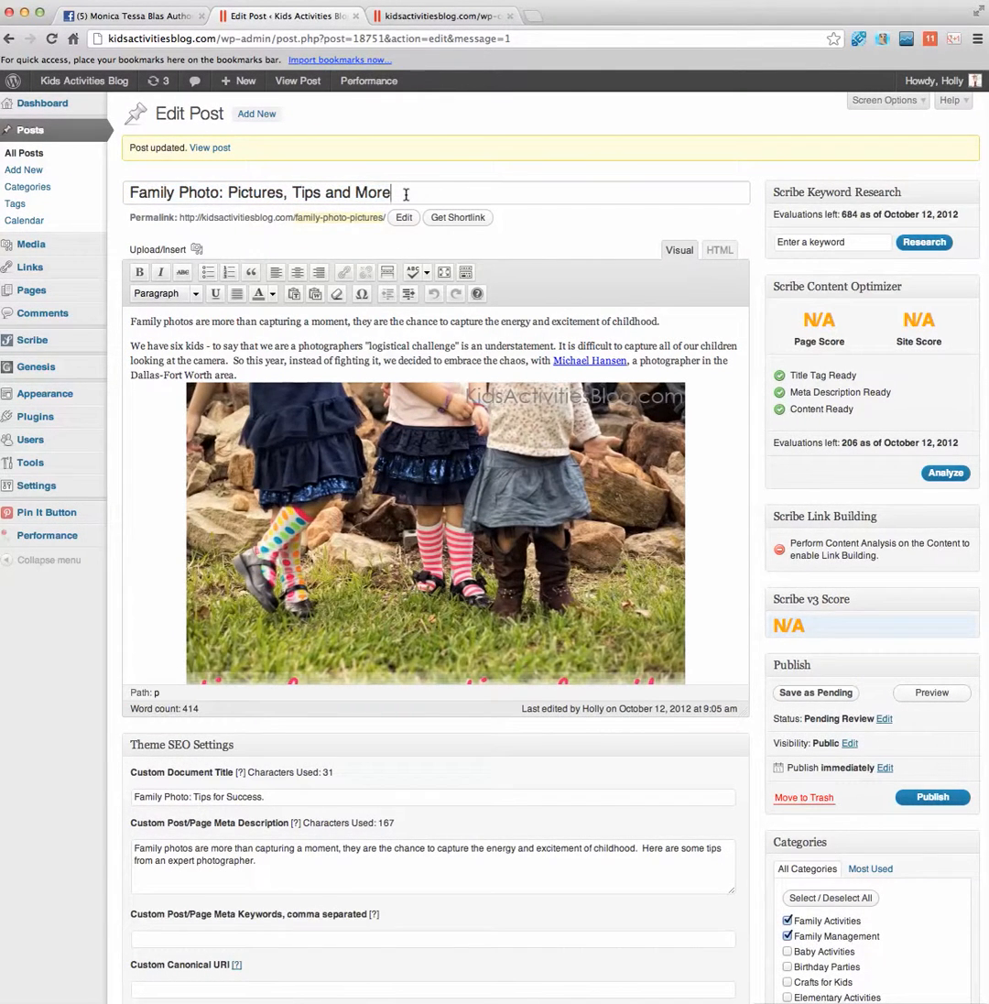